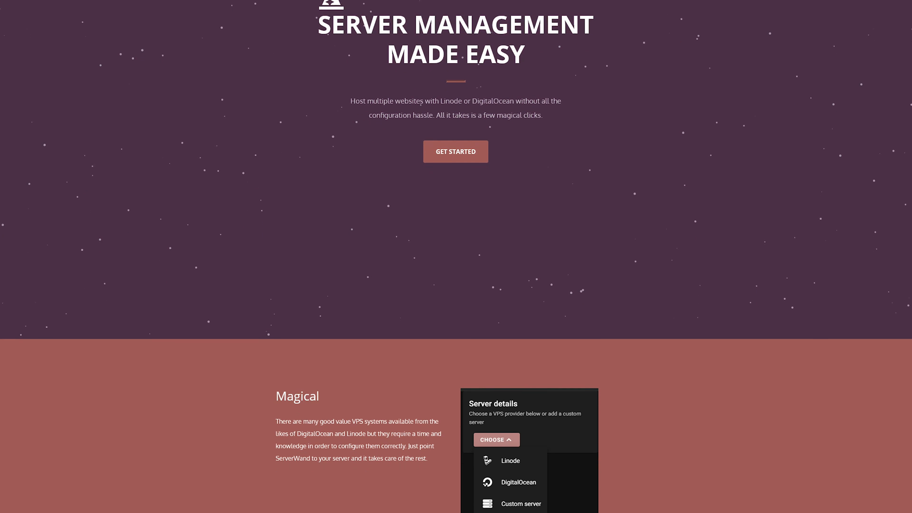
Choose the ServerWand app from the Marketplace for the new Linode on Ubuntu 18.04 LTS
{"action": "scroll", "scroll_direction": "down", "scroll_amount": 3}
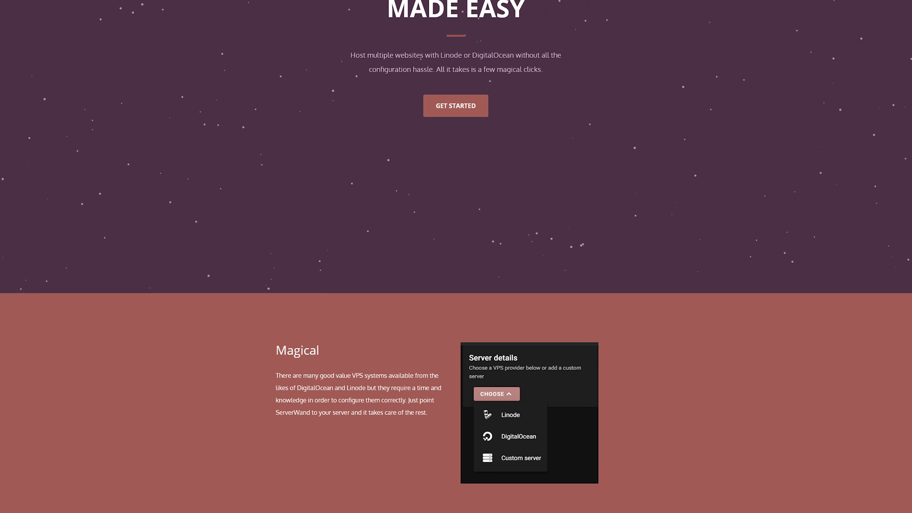
{"action": "scroll", "scroll_direction": "down", "scroll_amount": 3}
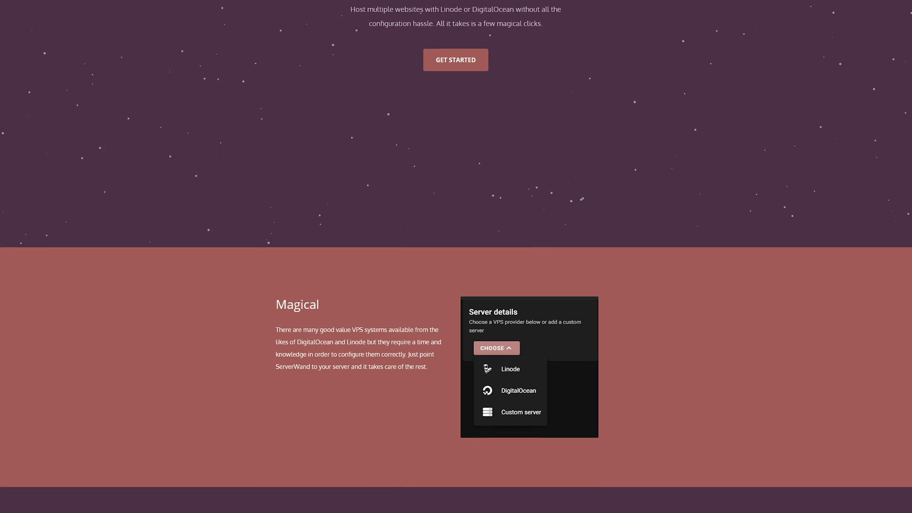
{"action": "scroll", "scroll_direction": "down", "scroll_amount": 3}
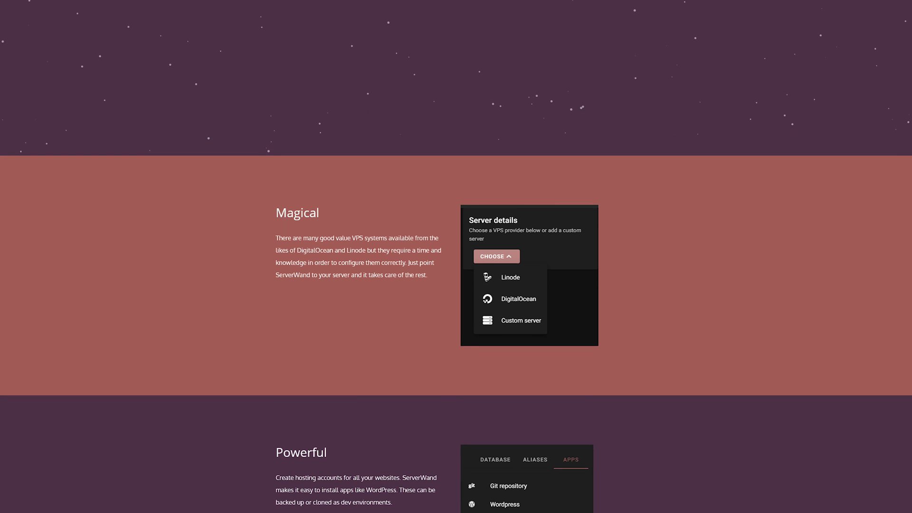
{"action": "scroll", "scroll_direction": "down", "scroll_amount": 3}
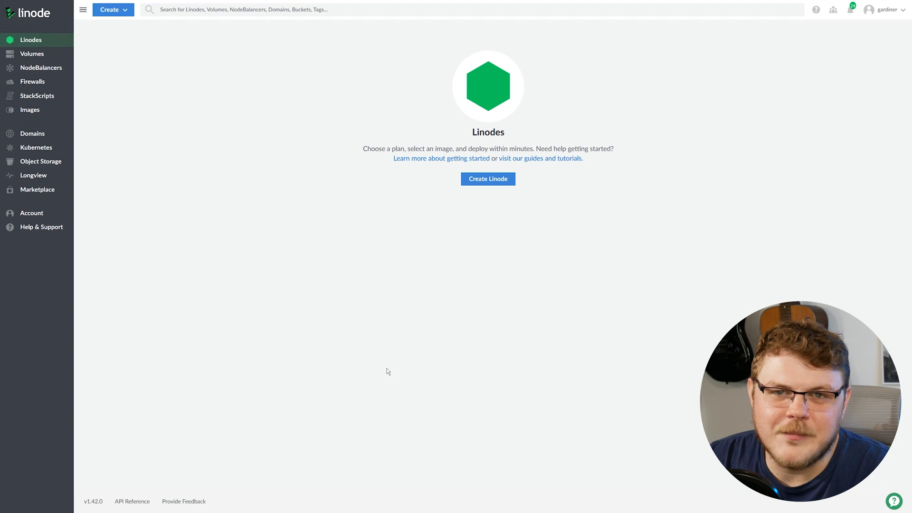
{"action": "mouse_move", "coordinate": [37, 189]}
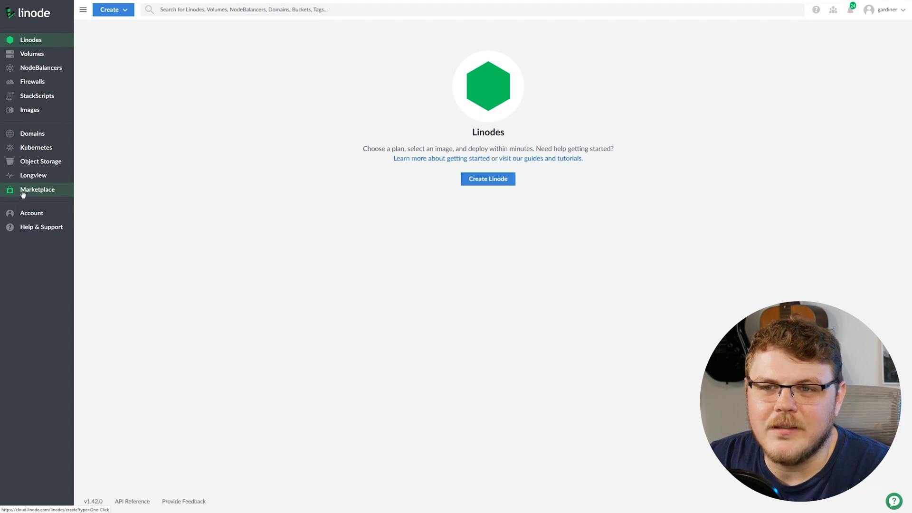
{"action": "left_click", "coordinate": [488, 178]}
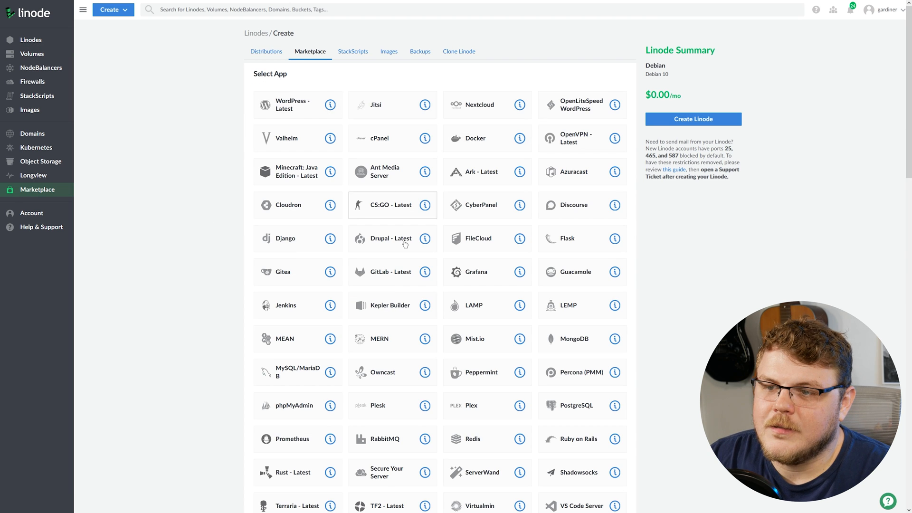
{"action": "scroll", "scroll_direction": "down", "scroll_amount": 3}
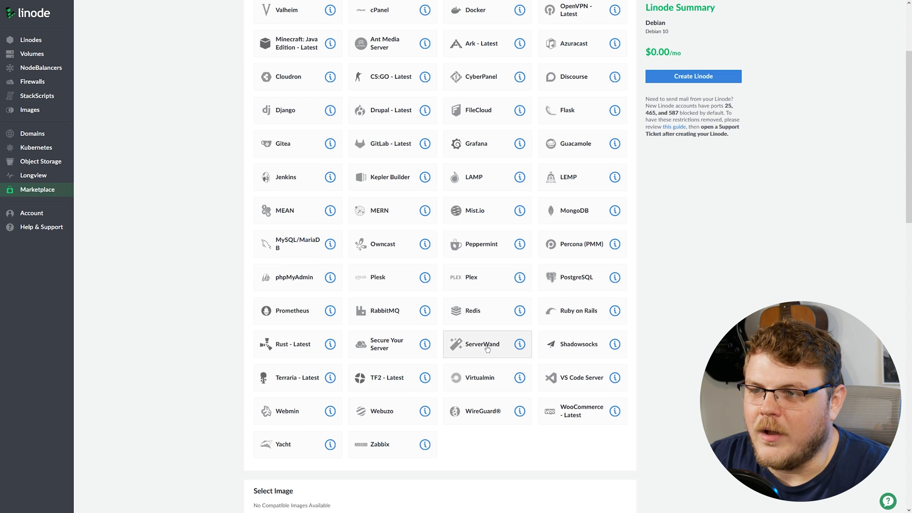
{"action": "left_click", "coordinate": [482, 344]}
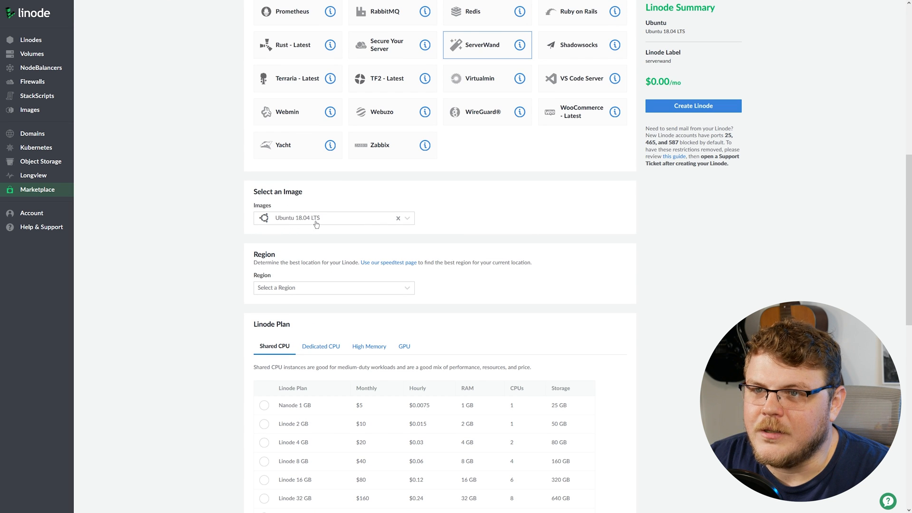
Place the Linode in Newark, NJ on the Shared CPU Linode 4 GB plan at $20/mo
{"action": "left_click", "coordinate": [333, 288]}
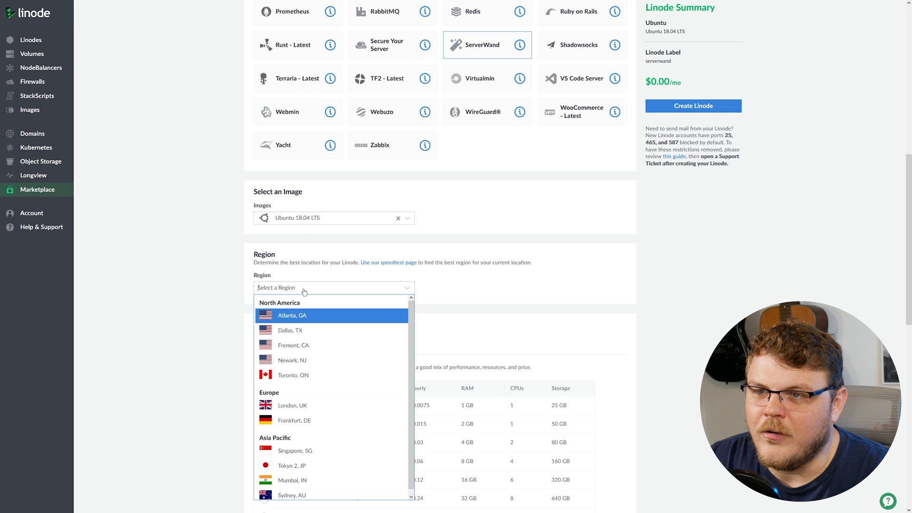
{"action": "mouse_move", "coordinate": [292, 360]}
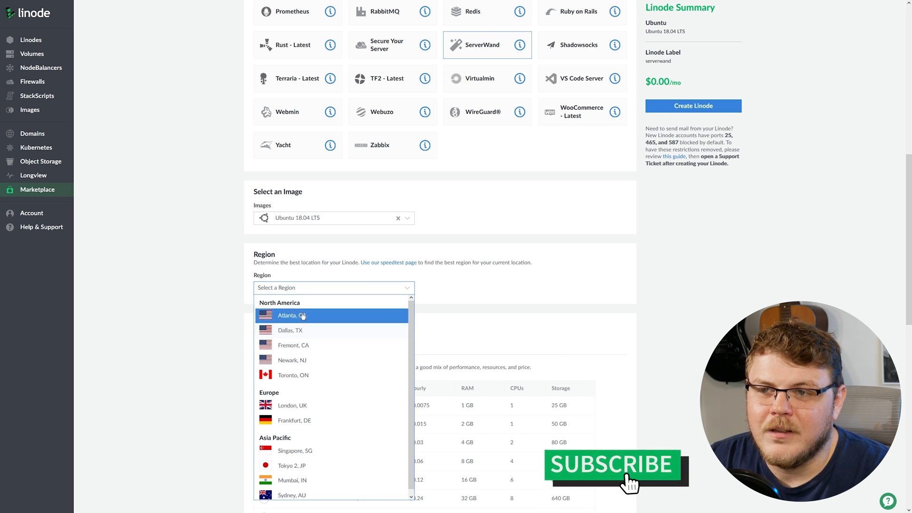
{"action": "mouse_move", "coordinate": [306, 360]}
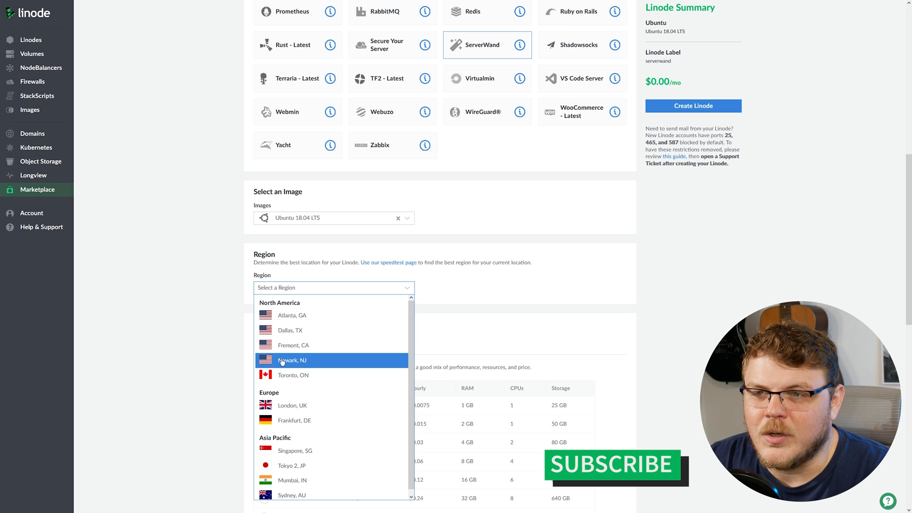
{"action": "left_click", "coordinate": [292, 360]}
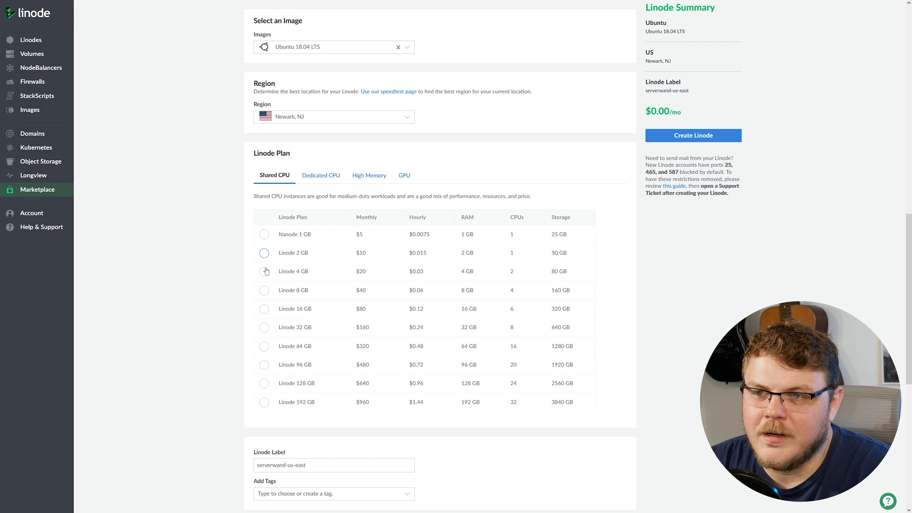
{"action": "left_click", "coordinate": [263, 271]}
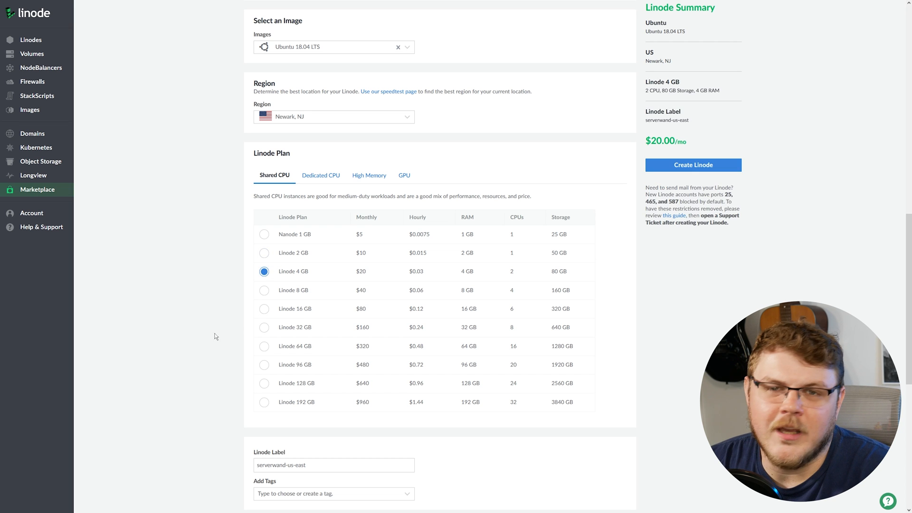
{"action": "mouse_move", "coordinate": [217, 336]}
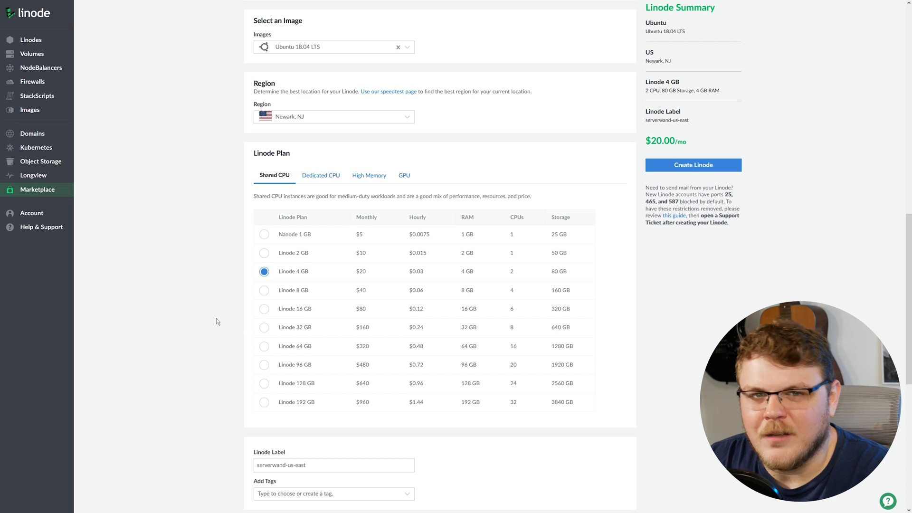
{"action": "scroll", "scroll_direction": "down", "scroll_amount": 3}
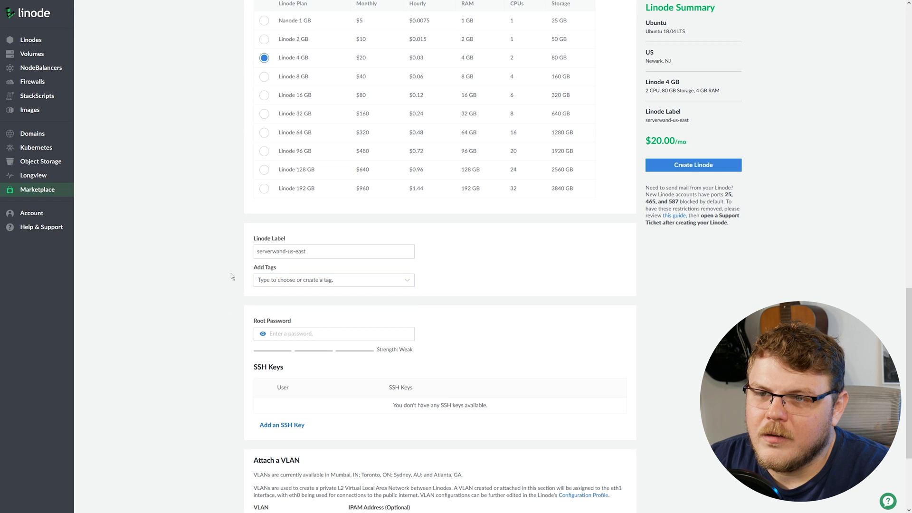
Fill in a root password and create the configured ServerWand Linode
{"action": "left_click", "coordinate": [334, 291]}
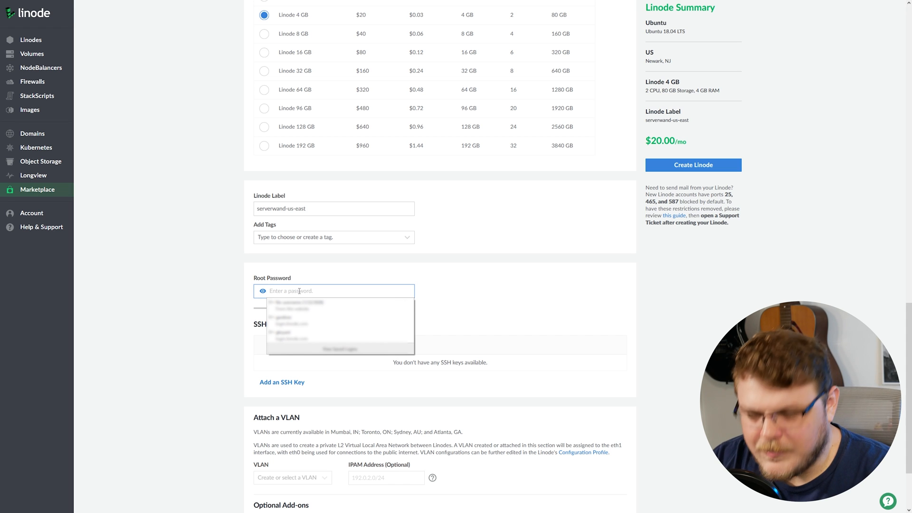
{"action": "type", "text": "•"}
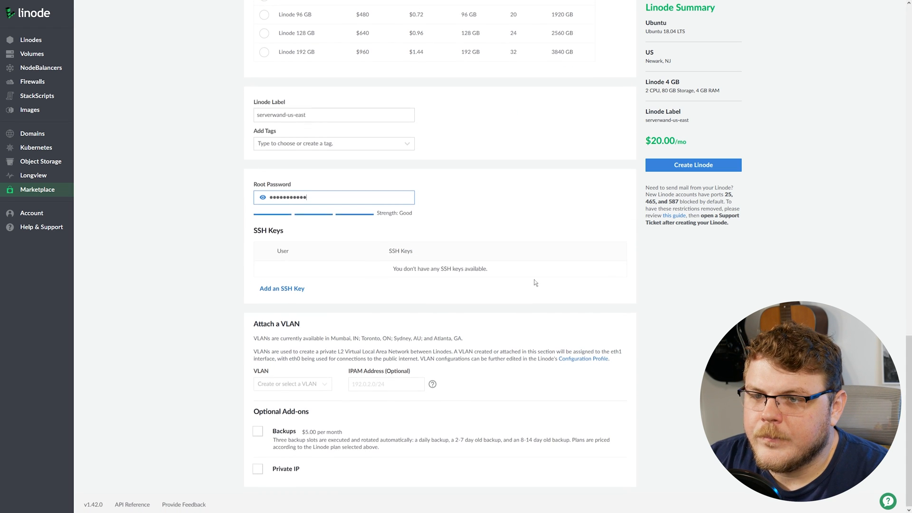
{"action": "left_click", "coordinate": [693, 165]}
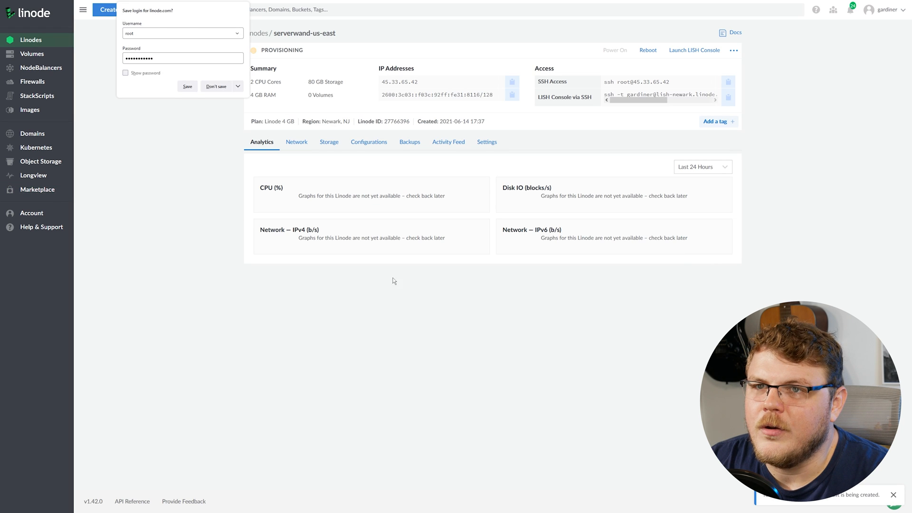
{"action": "mouse_move", "coordinate": [277, 53]}
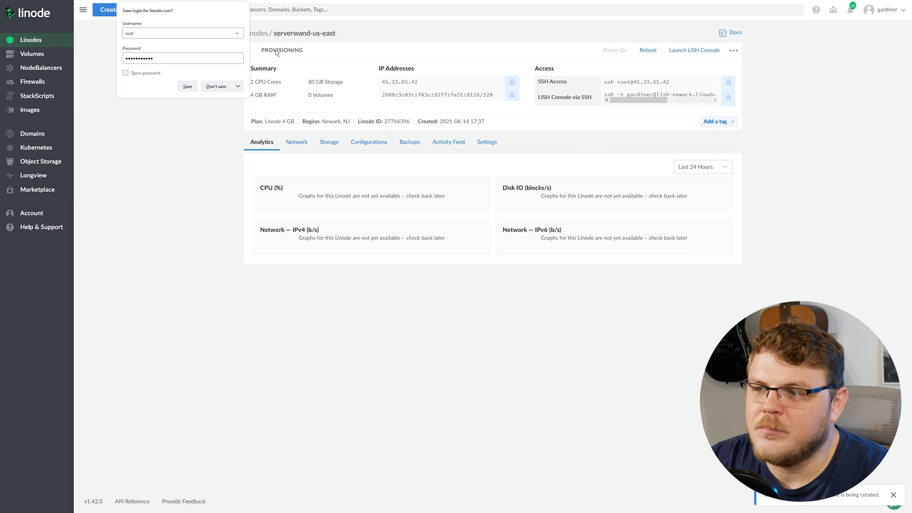
Wait on the serverwand-us-east Linode's detail page while it provisions
{"action": "left_click", "coordinate": [216, 86]}
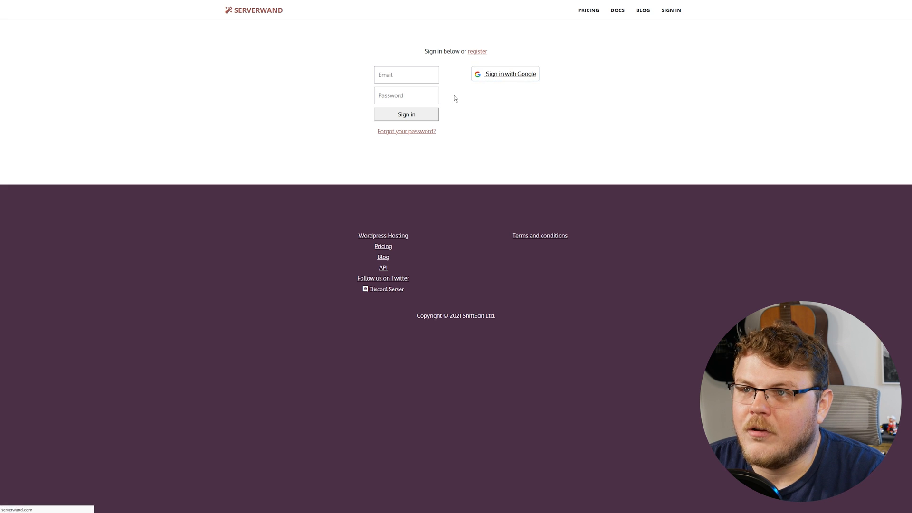
Register a ServerWand account with a no-reply email and password via Sign me up
{"action": "left_click", "coordinate": [476, 52]}
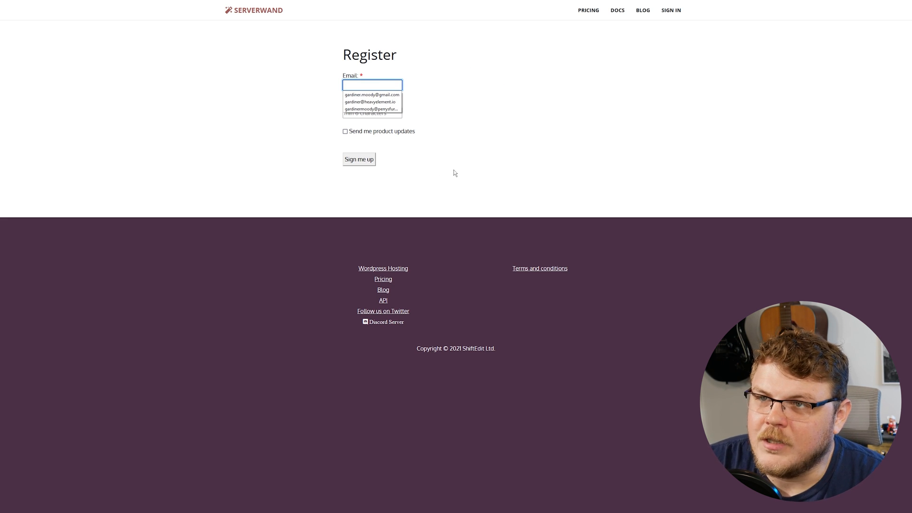
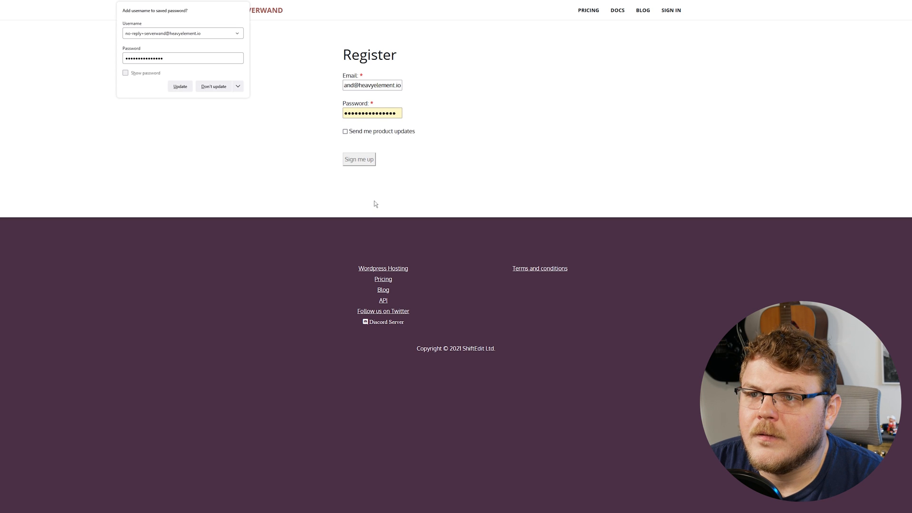
{"action": "left_click", "coordinate": [359, 158]}
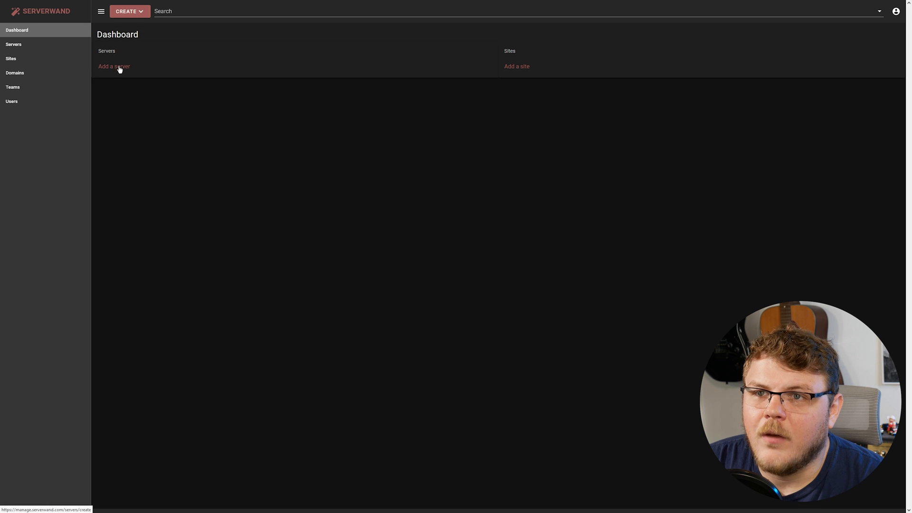
Add a Linode server and grant ServerWand read/write access to the Linode account
{"action": "left_click", "coordinate": [114, 67]}
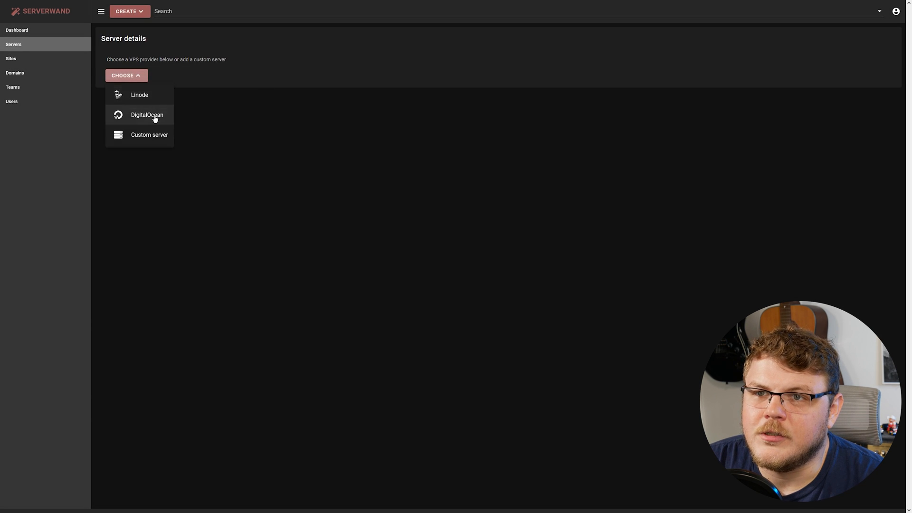
{"action": "left_click", "coordinate": [139, 95]}
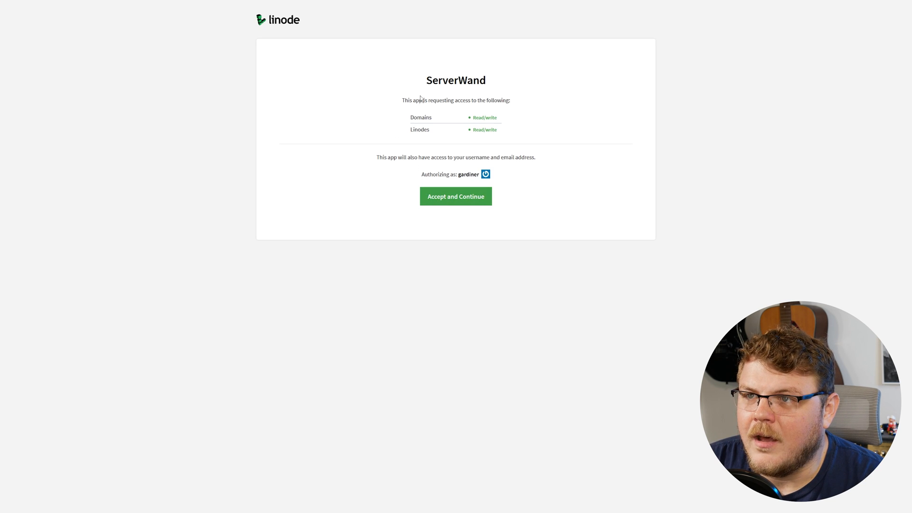
{"action": "left_click", "coordinate": [456, 196]}
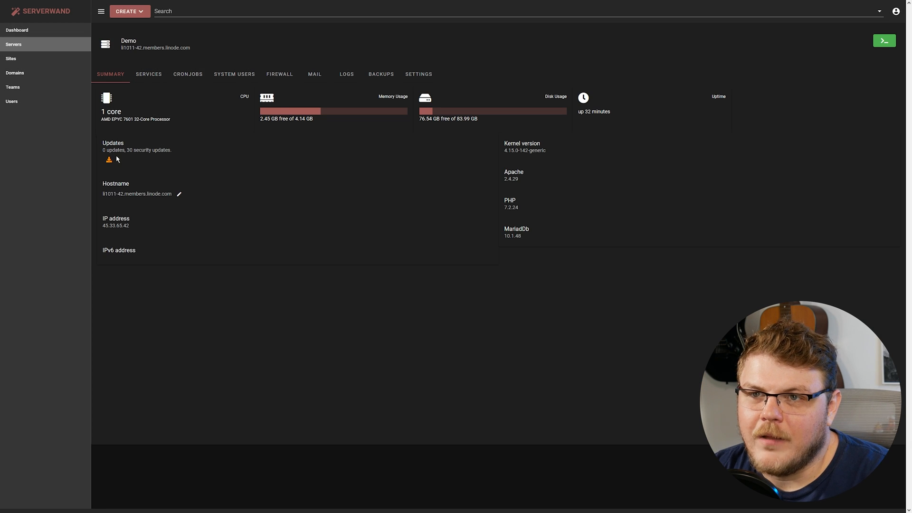
{"action": "mouse_move", "coordinate": [282, 157]}
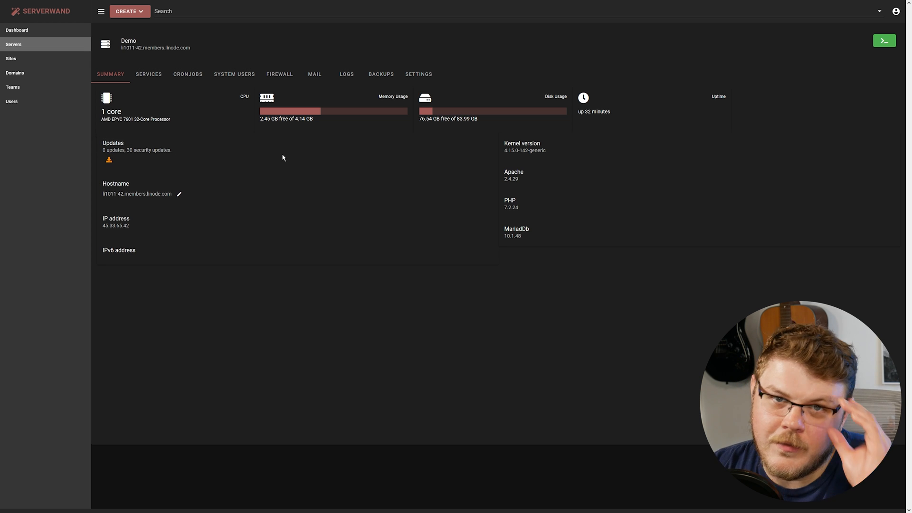
{"action": "mouse_move", "coordinate": [143, 128]}
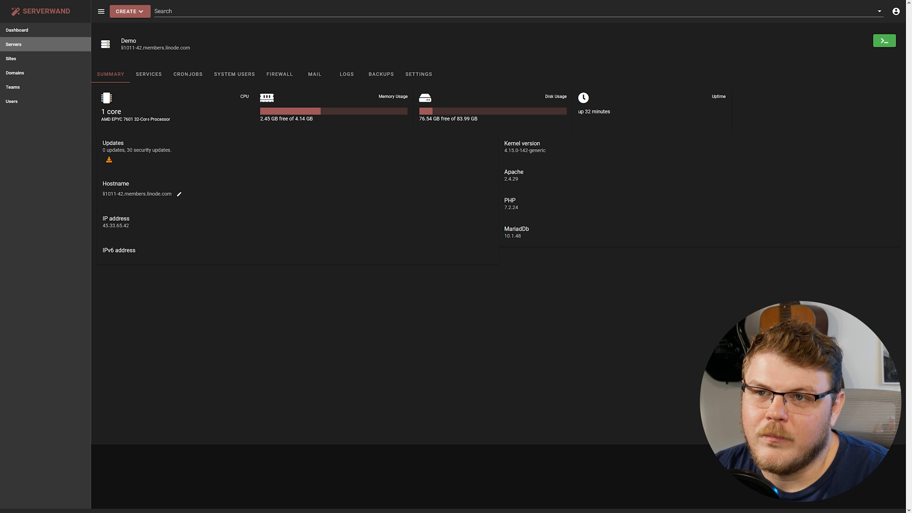
{"action": "mouse_move", "coordinate": [171, 142]}
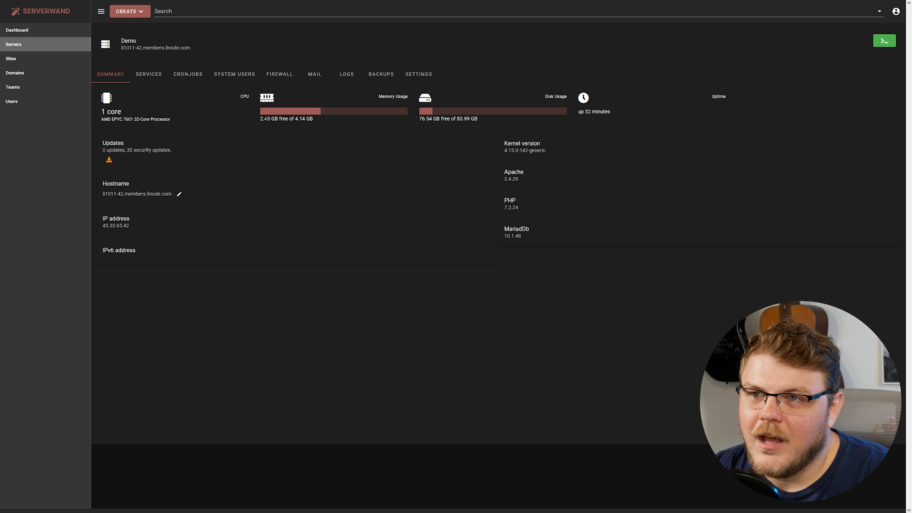
{"action": "double_click", "coordinate": [303, 119]}
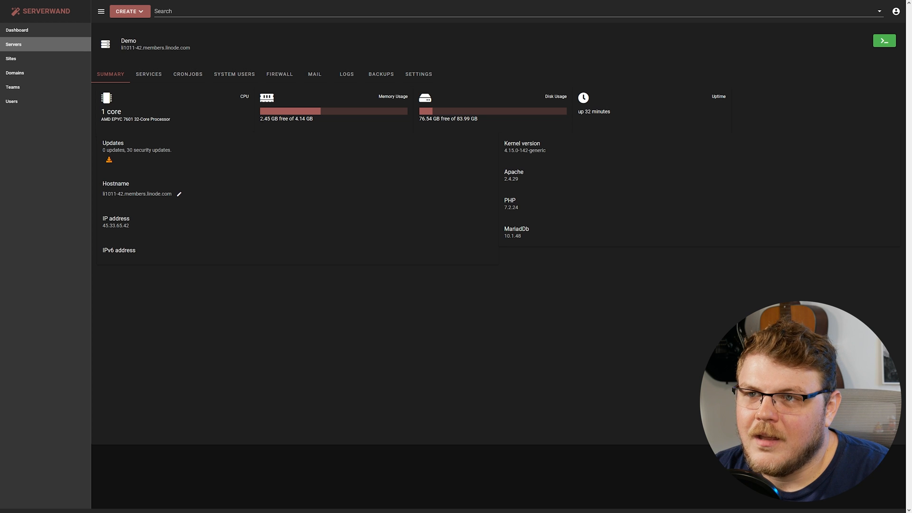
{"action": "mouse_move", "coordinate": [459, 127]}
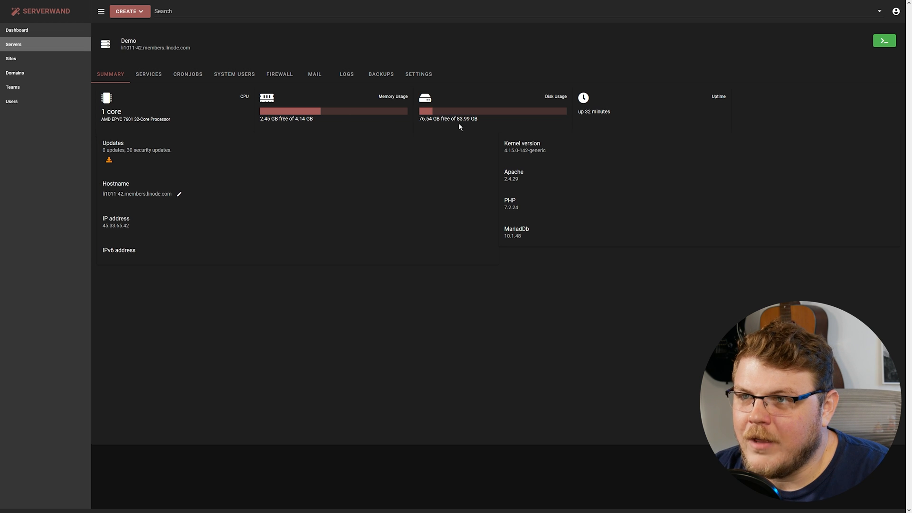
{"action": "left_click_drag", "start_coordinate": [440, 118], "coordinate": [479, 119]}
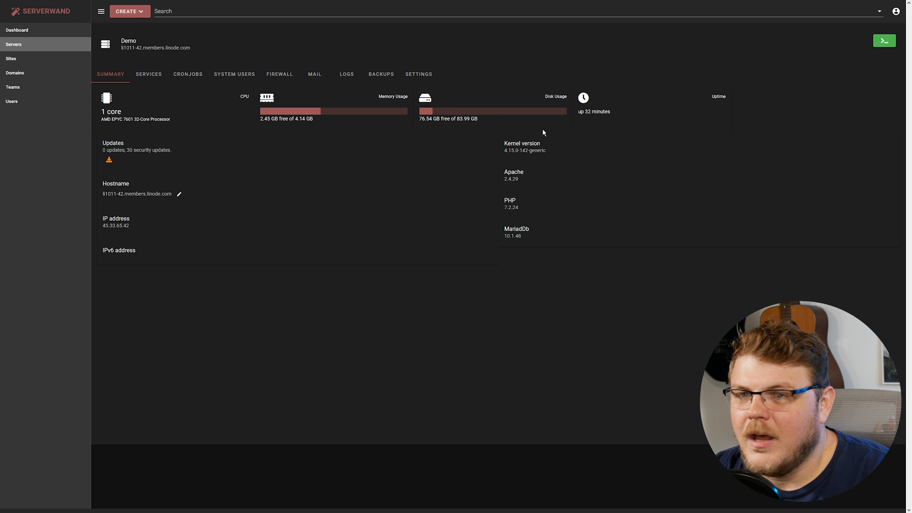
{"action": "mouse_move", "coordinate": [488, 152]}
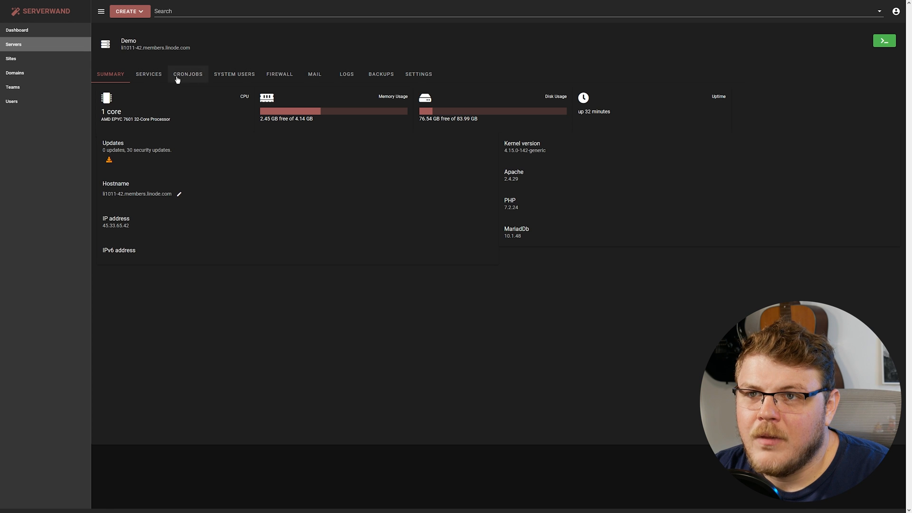
View the Demo server's empty cron jobs list, then its empty system users list
{"action": "left_click", "coordinate": [187, 74]}
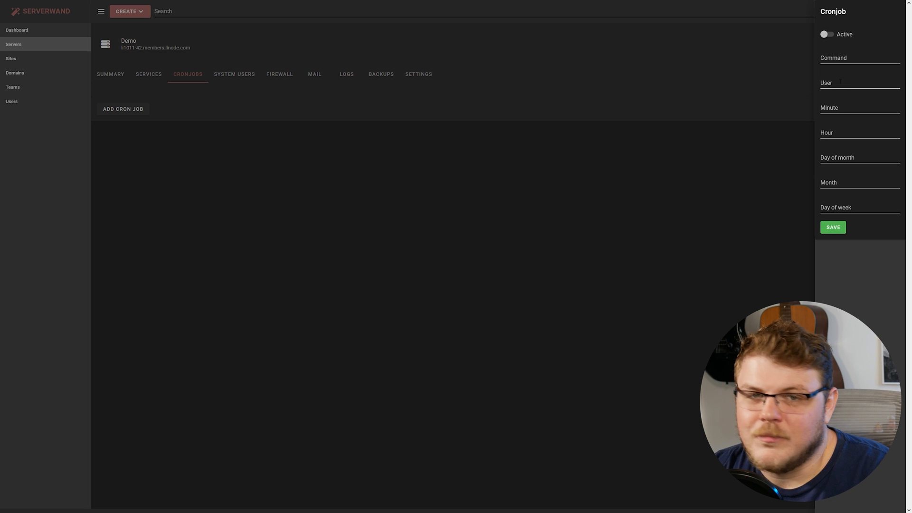
{"action": "mouse_move", "coordinate": [782, 109]}
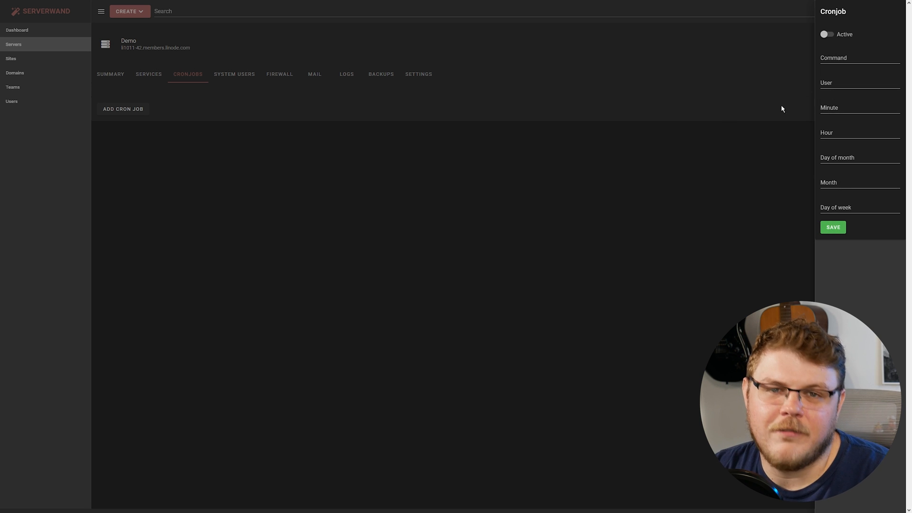
{"action": "mouse_move", "coordinate": [537, 179]}
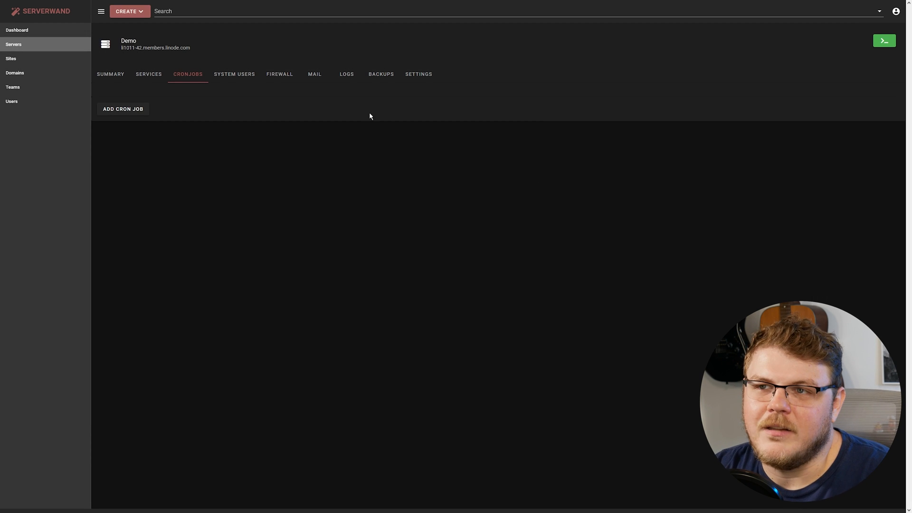
{"action": "left_click", "coordinate": [233, 74]}
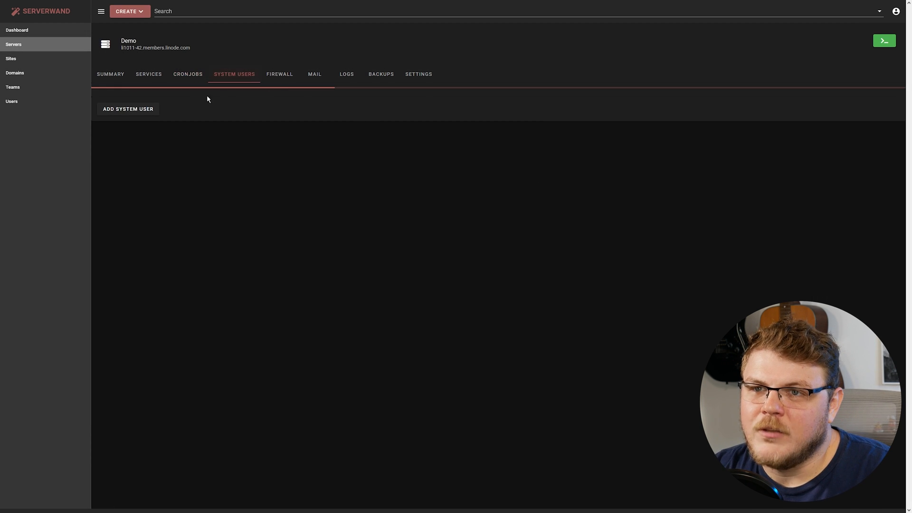
Add system user gardiner with a generated password and sudo rights, and save it
{"action": "left_click", "coordinate": [127, 108]}
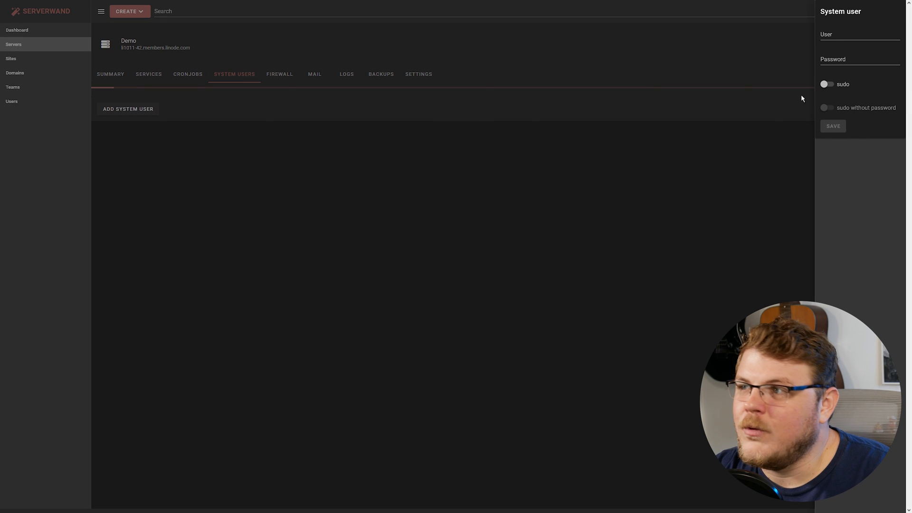
{"action": "left_click", "coordinate": [859, 34]}
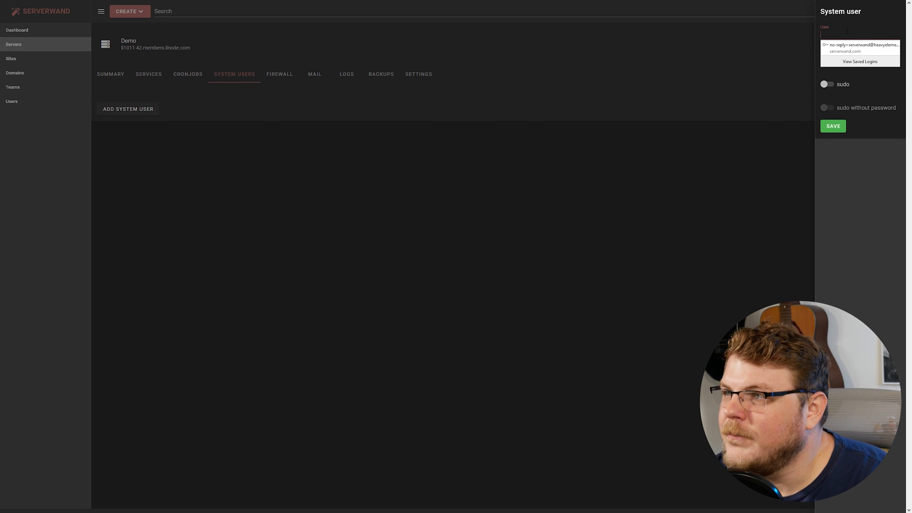
{"action": "type", "text": "g"}
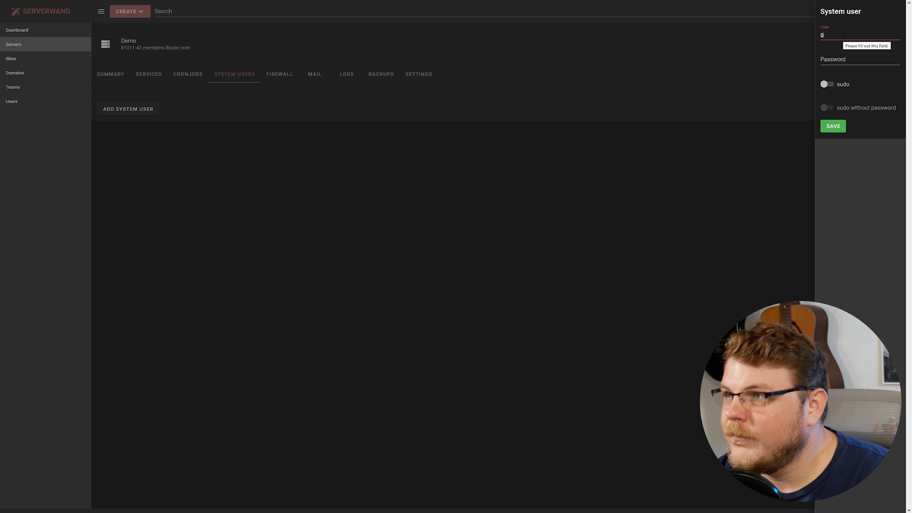
{"action": "type", "text": "ardiner"}
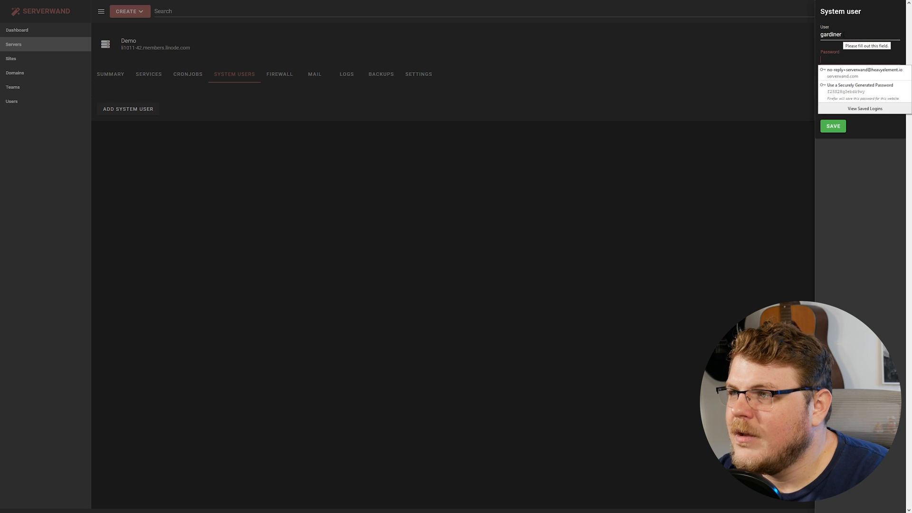
{"action": "left_click", "coordinate": [861, 85]}
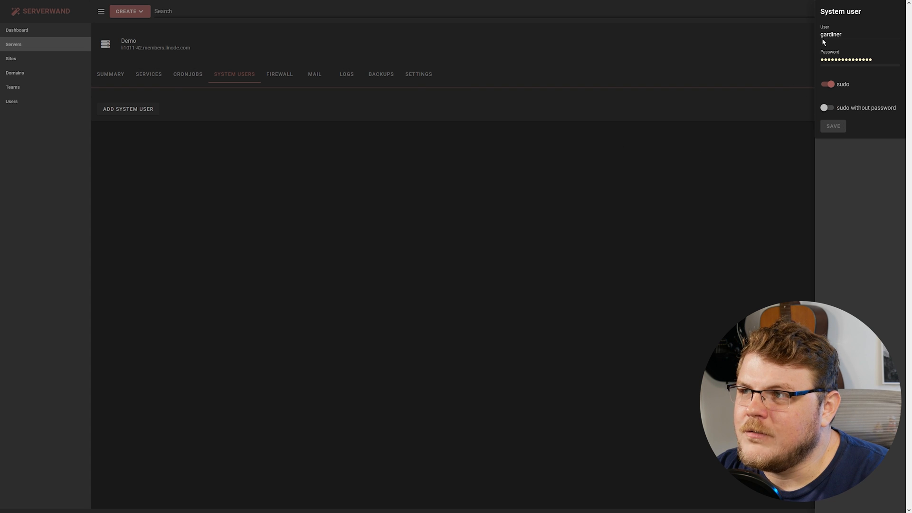
{"action": "mouse_move", "coordinate": [593, 195]}
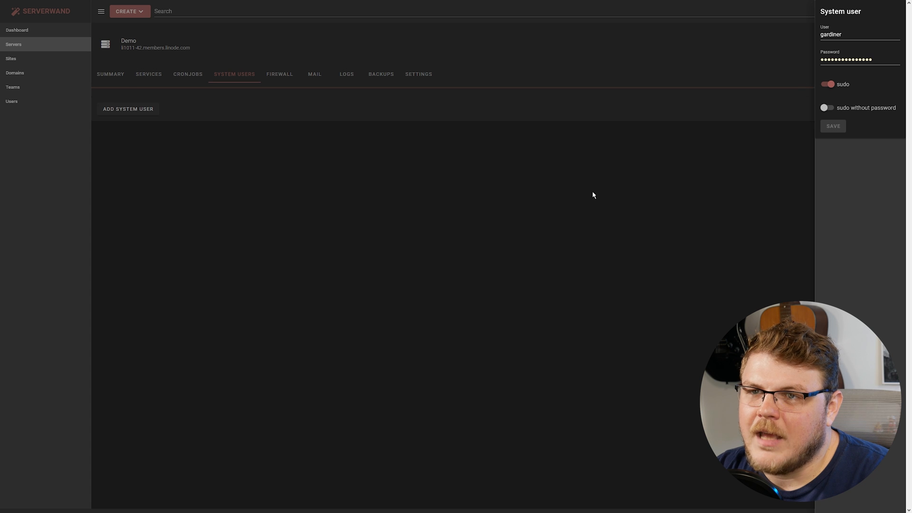
{"action": "left_click", "coordinate": [832, 126]}
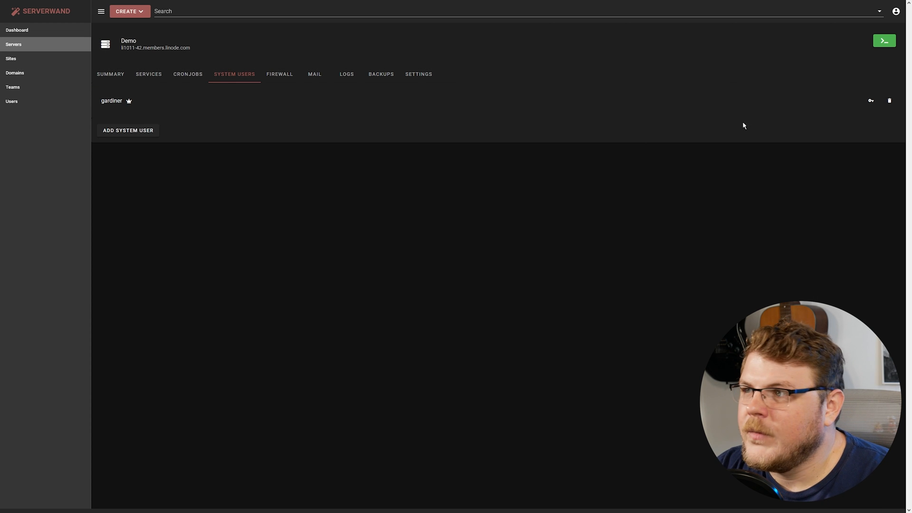
{"action": "mouse_move", "coordinate": [871, 100]}
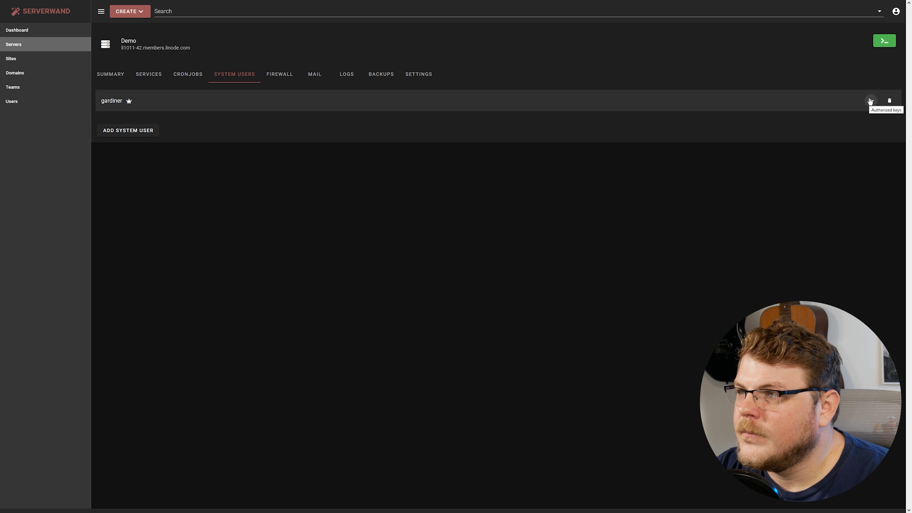
View gardiner's SSH keys, then the Demo server's firewall rules for ports 22, 80 and 443
{"action": "left_click", "coordinate": [871, 101]}
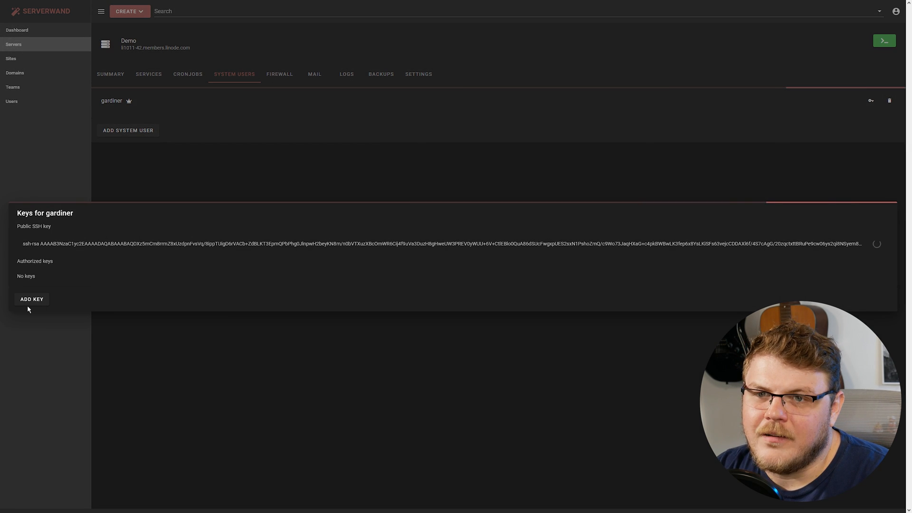
{"action": "left_click", "coordinate": [32, 299]}
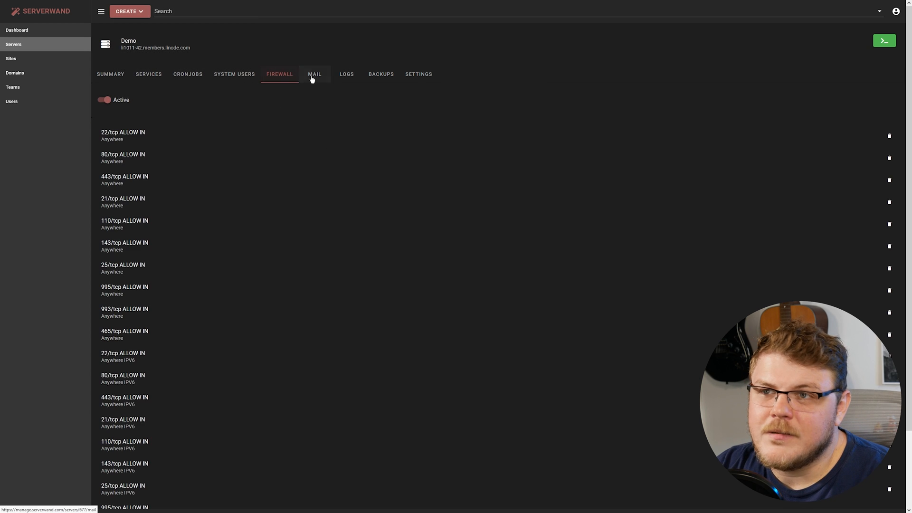
View the Demo server's empty mail queue, then its logs list (Journal, Auth, Apache, Mail, MySQL)
{"action": "scroll", "scroll_direction": "down", "scroll_amount": 3}
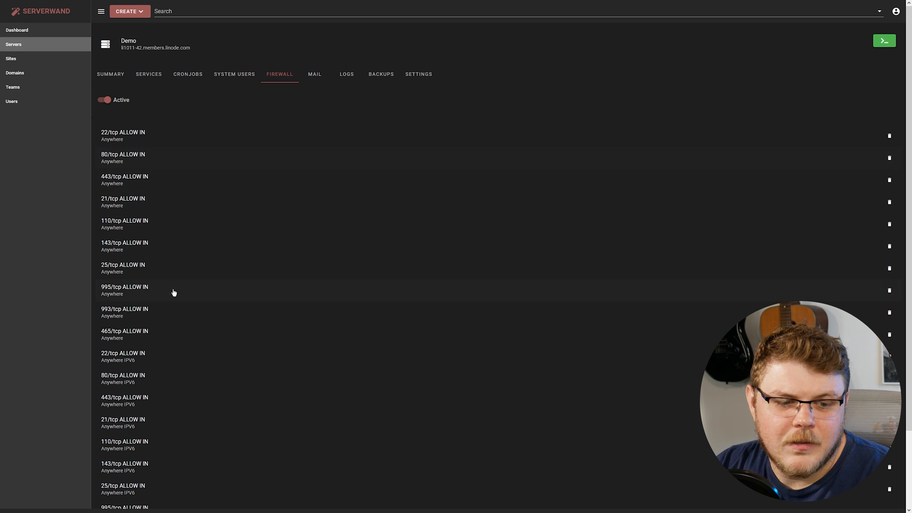
{"action": "mouse_move", "coordinate": [313, 87]}
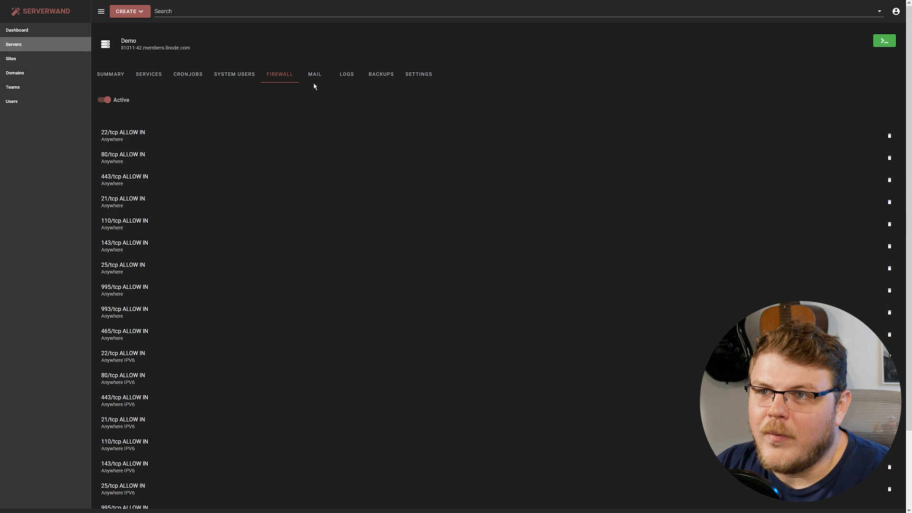
{"action": "left_click", "coordinate": [314, 74]}
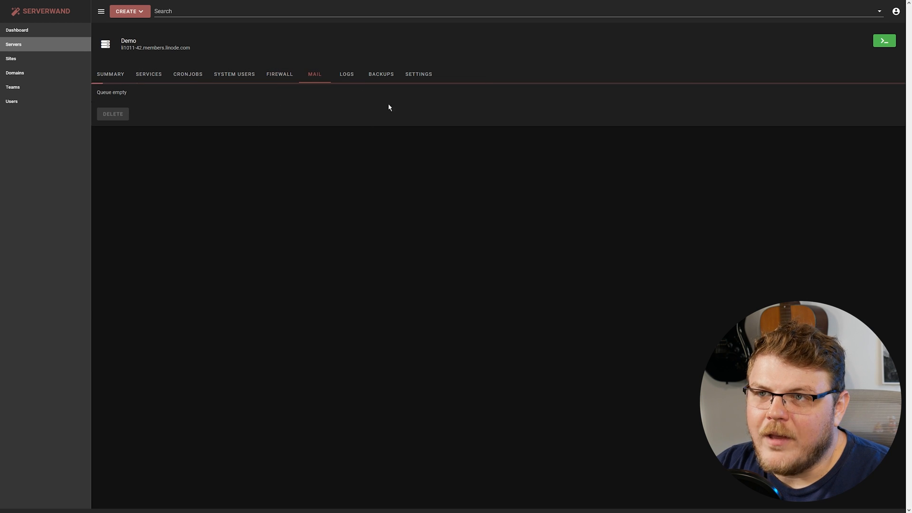
{"action": "mouse_move", "coordinate": [347, 74]}
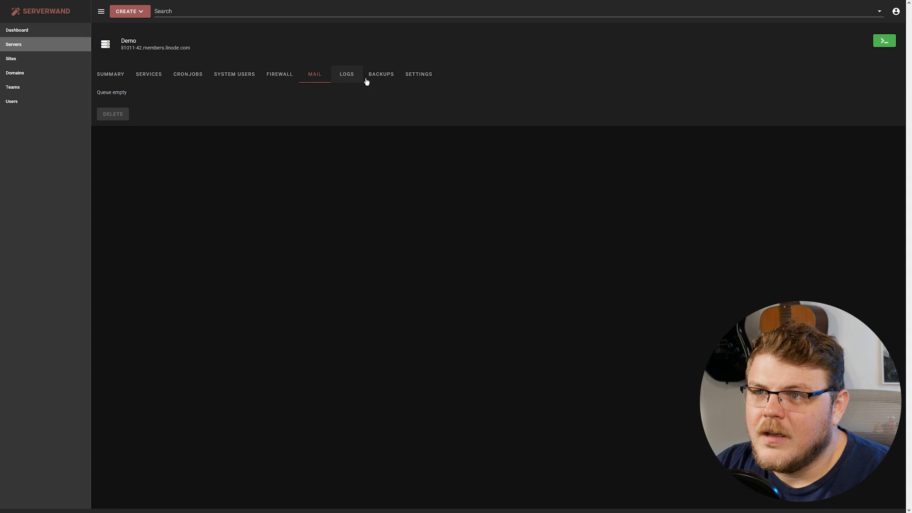
{"action": "left_click", "coordinate": [346, 74]}
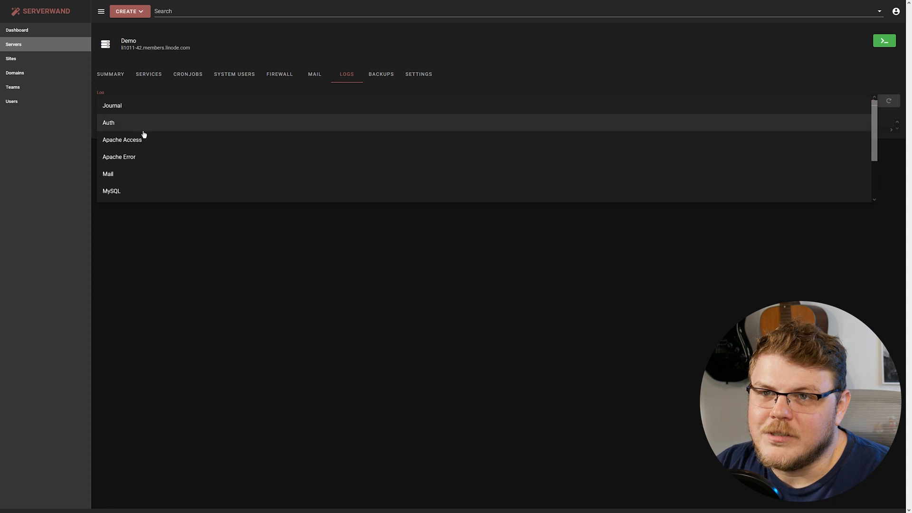
Review the Demo server's log, its empty Backups list and Settings options, then bring up the Create menu
{"action": "left_click", "coordinate": [111, 191]}
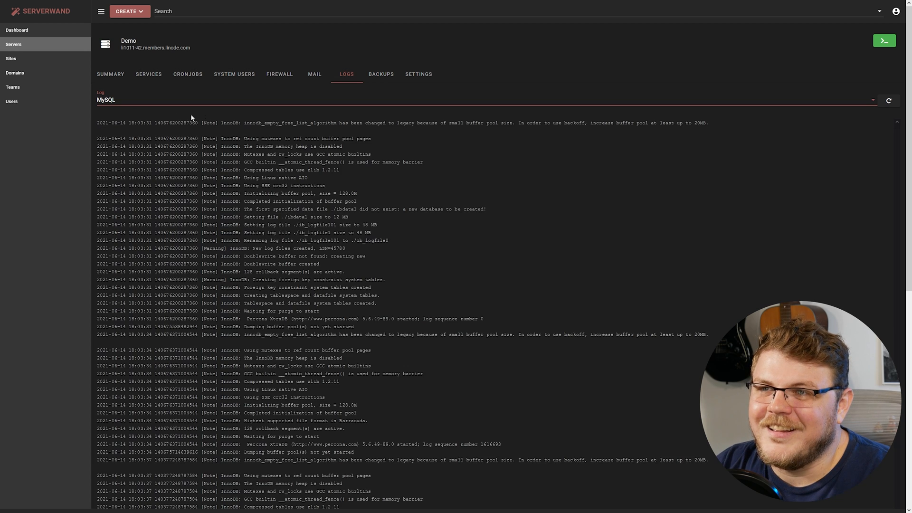
{"action": "scroll", "scroll_direction": "down", "scroll_amount": 3}
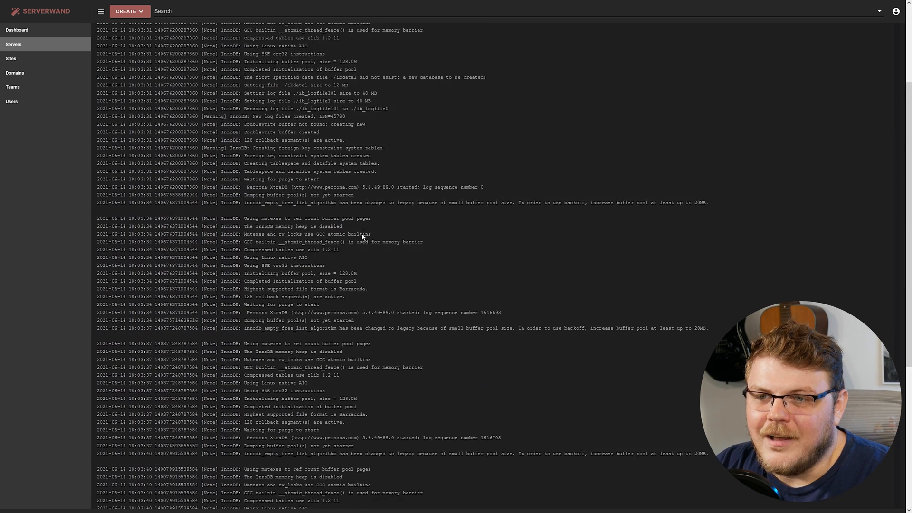
{"action": "left_click", "coordinate": [381, 74]}
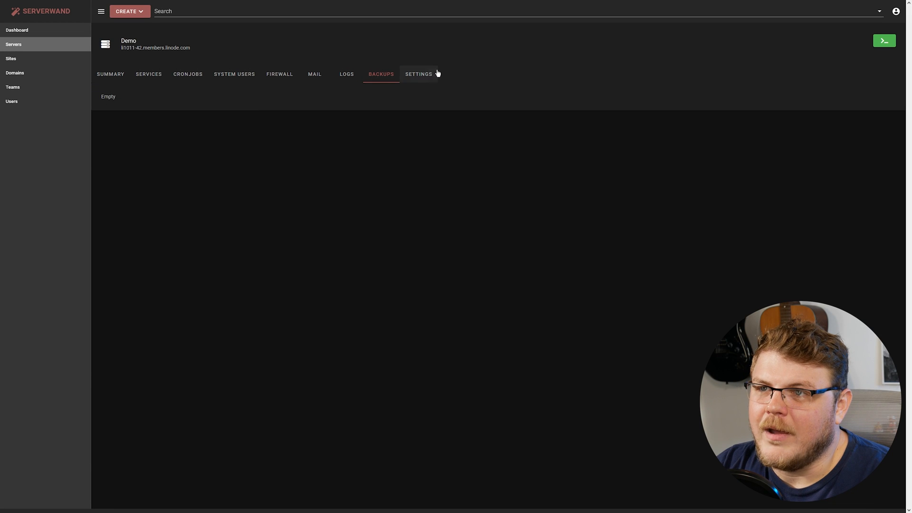
{"action": "left_click", "coordinate": [418, 74]}
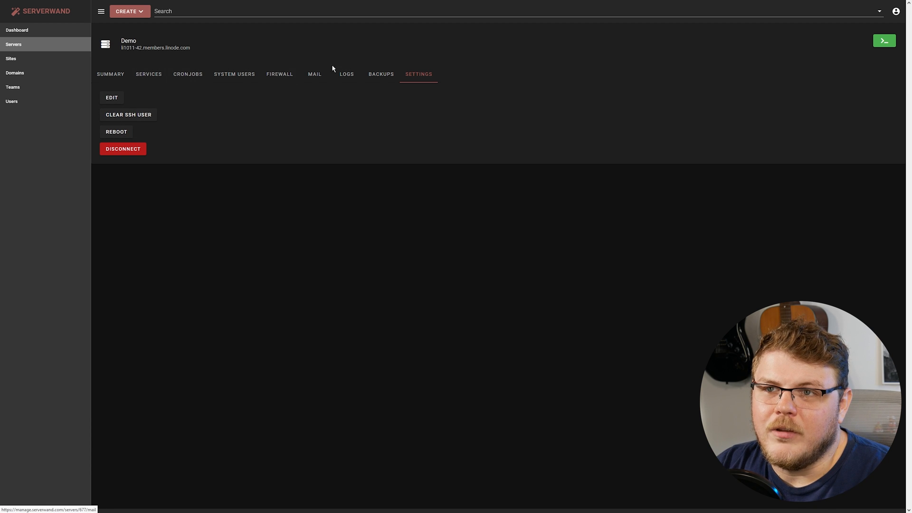
{"action": "left_click", "coordinate": [129, 11]}
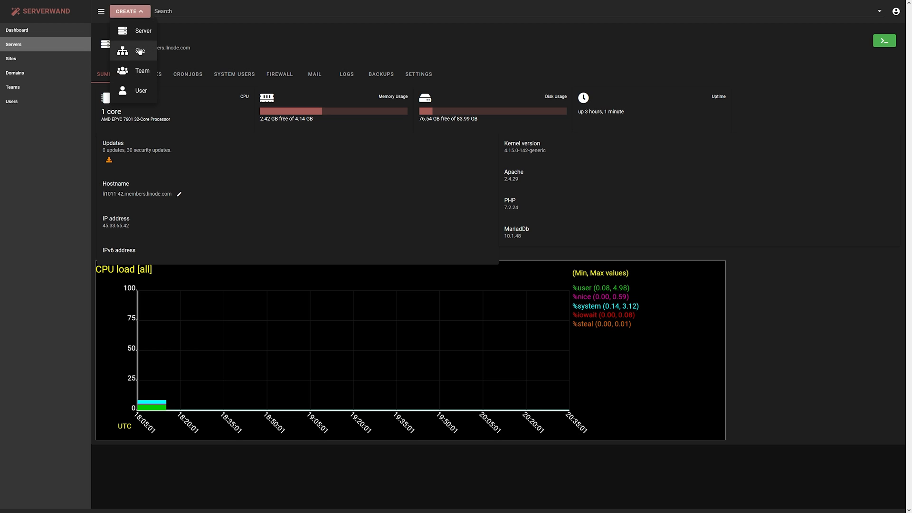
Create site linodians.net on server Demo with DNS configuration, authorising ServerWand's Linode access
{"action": "left_click", "coordinate": [141, 51]}
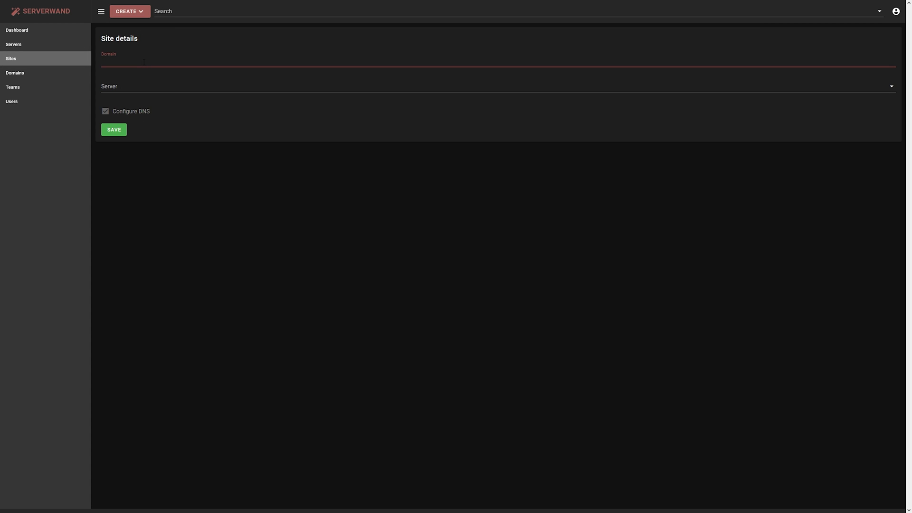
{"action": "type", "text": "linodians.net"}
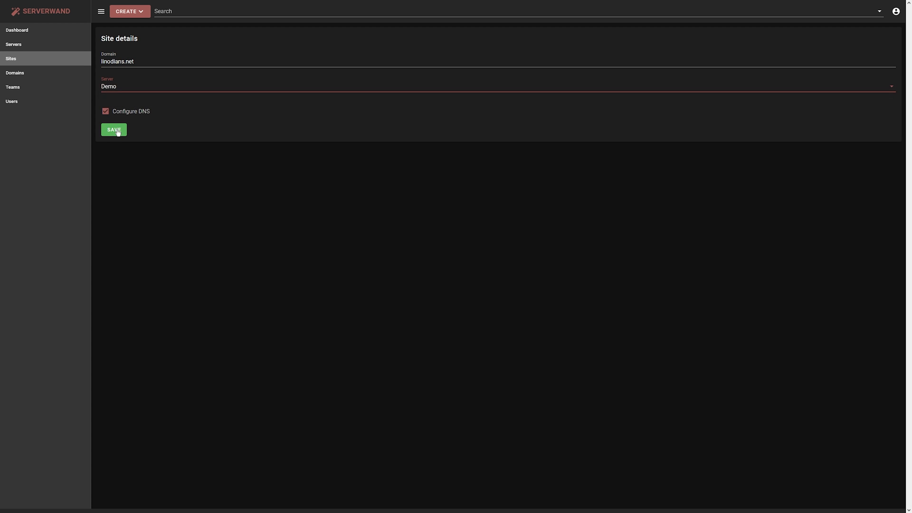
{"action": "left_click", "coordinate": [113, 130]}
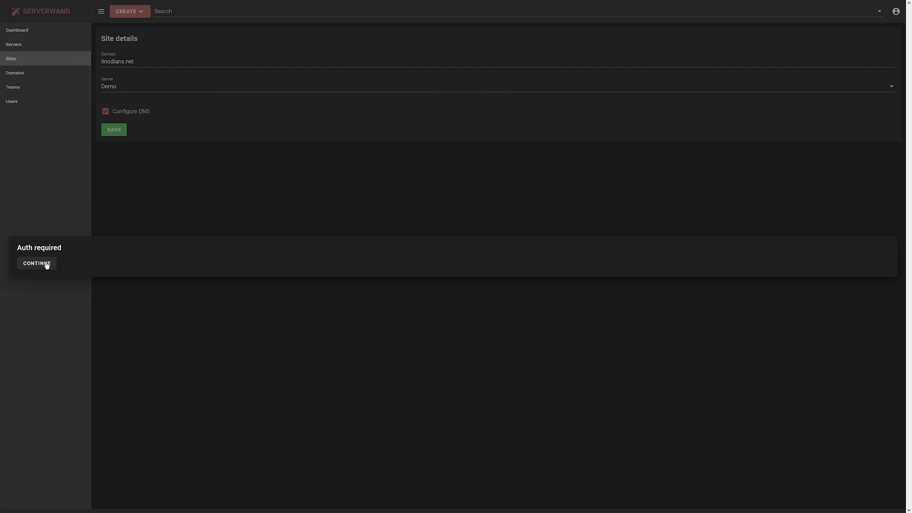
{"action": "left_click", "coordinate": [36, 263]}
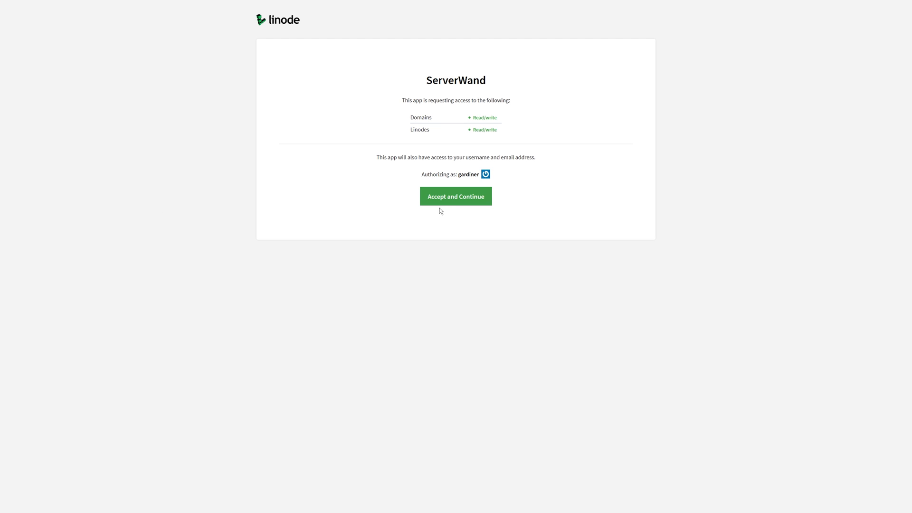
{"action": "left_click", "coordinate": [455, 196]}
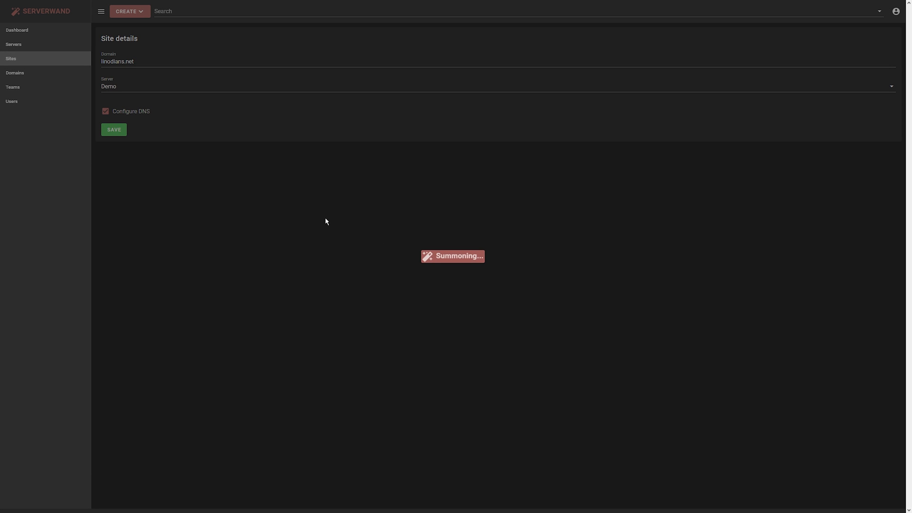
After the ciphertext padding error, turn off Configure DNS and save linodians.net again
{"action": "left_click", "coordinate": [113, 129]}
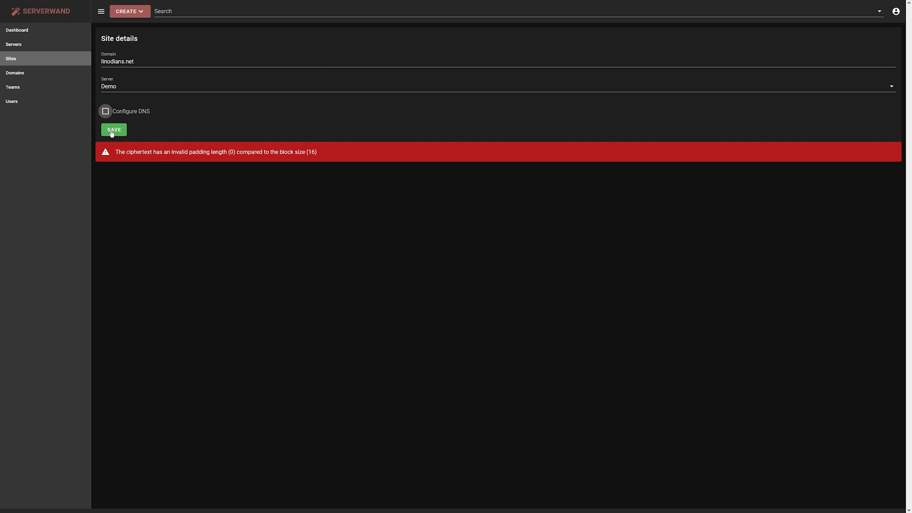
{"action": "left_click", "coordinate": [114, 129]}
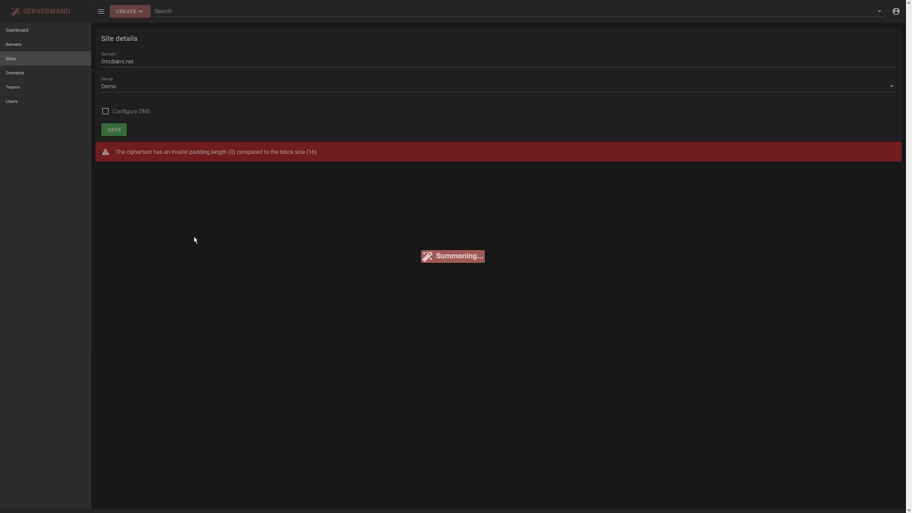
{"action": "mouse_move", "coordinate": [128, 114]}
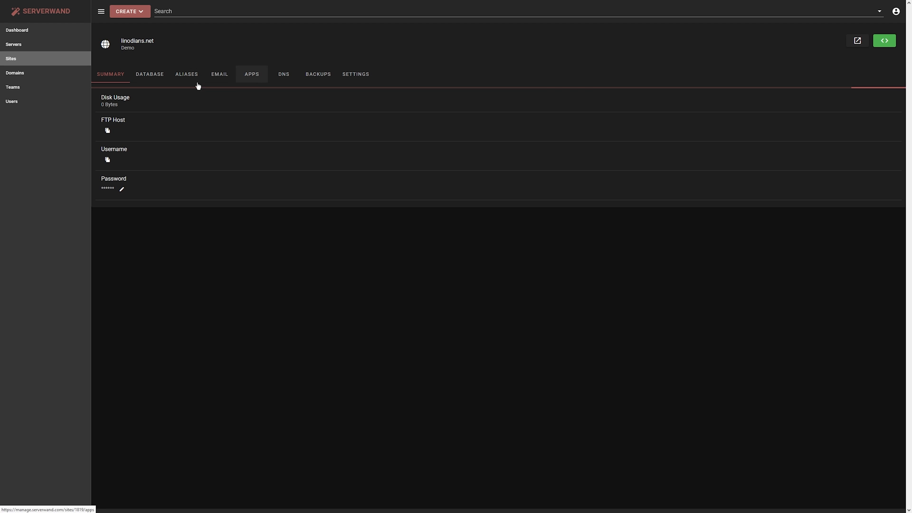
Browse linodians.net's one-click apps, then view its settings with SSL off, OpenBasedir, download and delete
{"action": "left_click", "coordinate": [251, 74]}
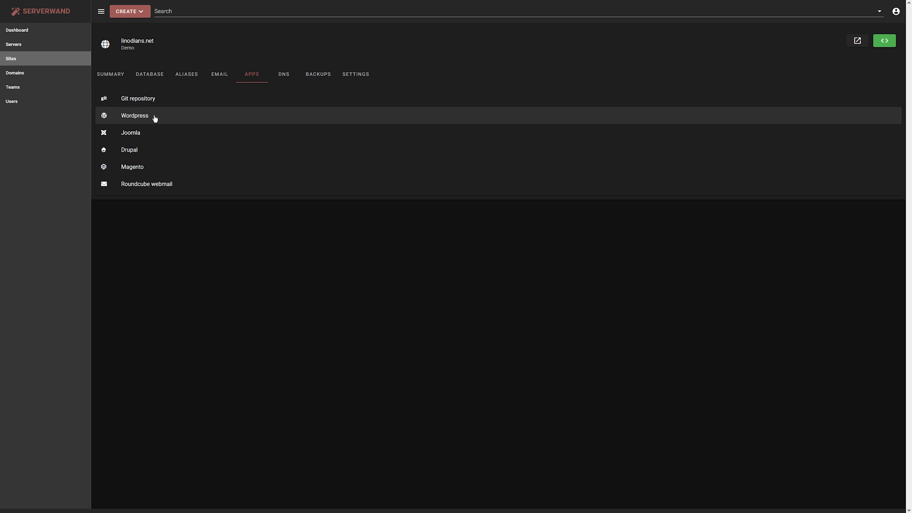
{"action": "mouse_move", "coordinate": [153, 134]}
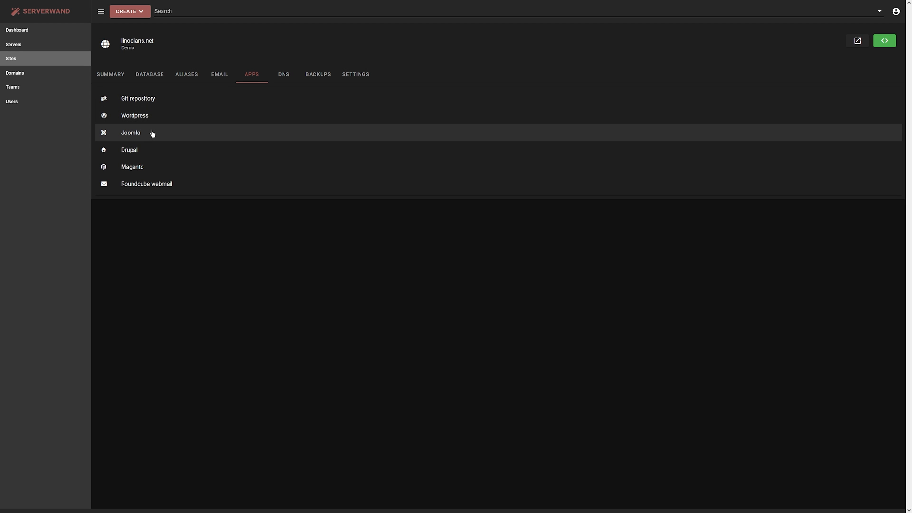
{"action": "mouse_move", "coordinate": [138, 150]}
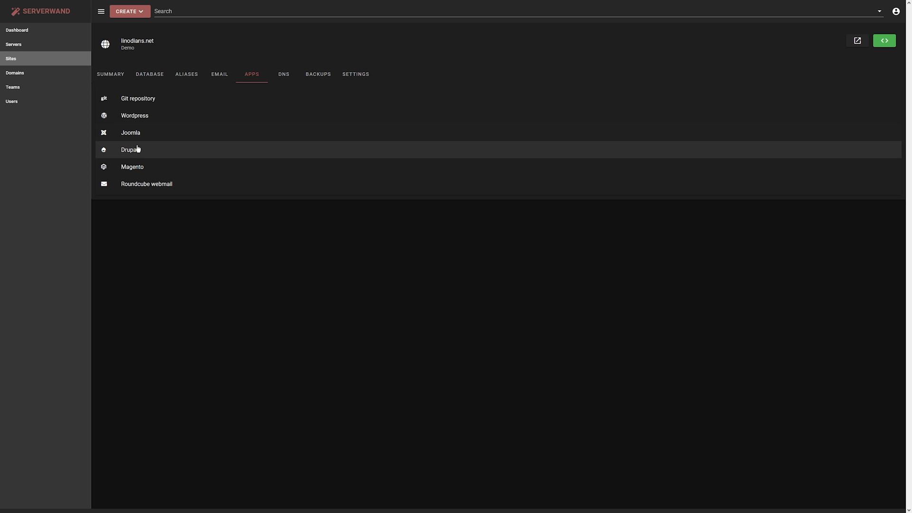
{"action": "mouse_move", "coordinate": [165, 184]}
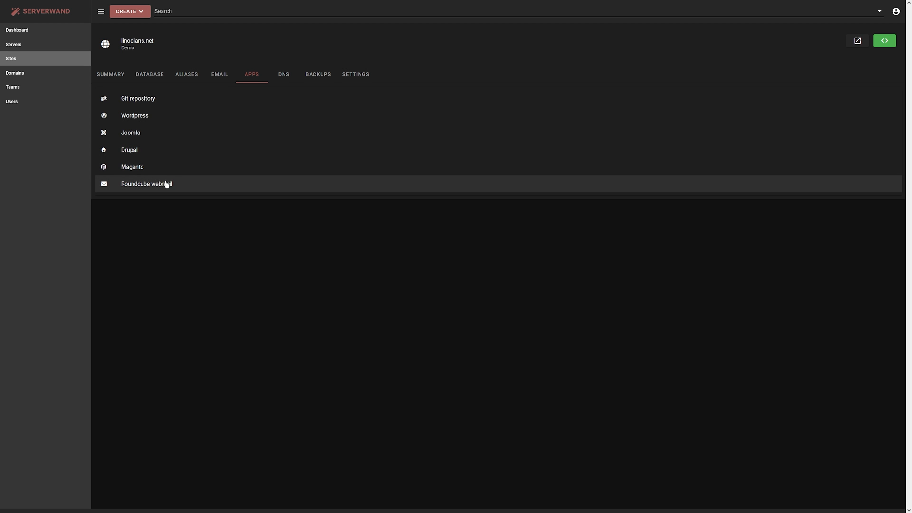
{"action": "mouse_move", "coordinate": [159, 186]}
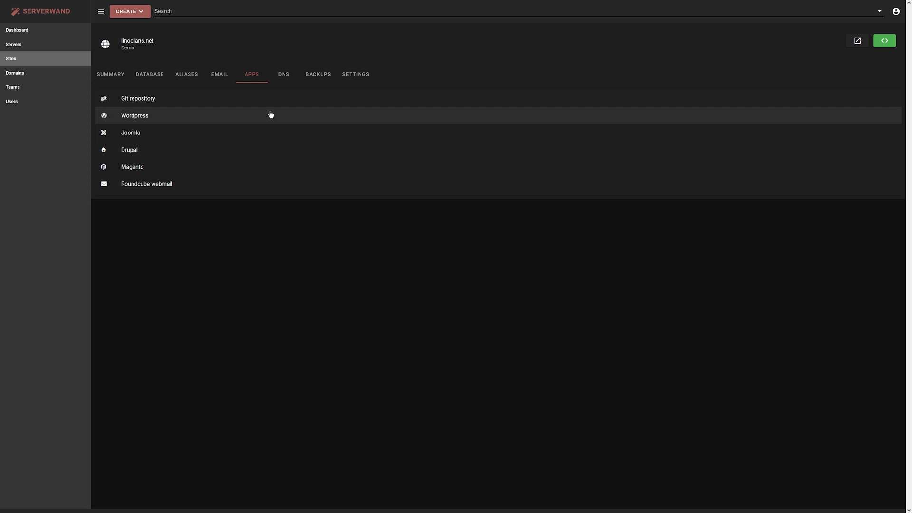
{"action": "mouse_move", "coordinate": [179, 99]}
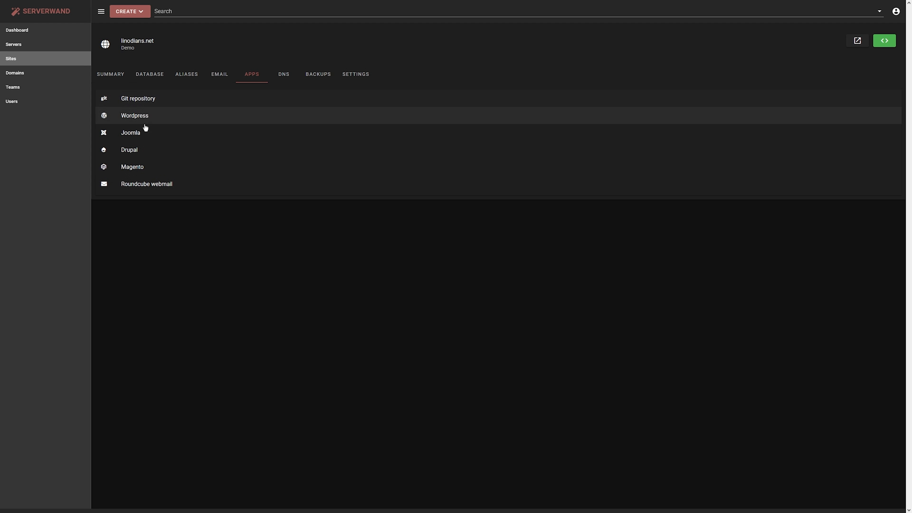
{"action": "mouse_move", "coordinate": [147, 165]}
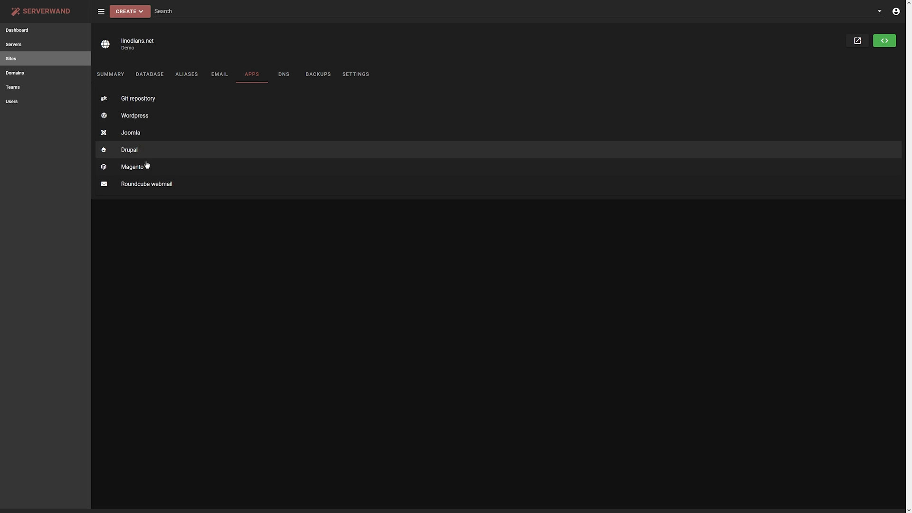
{"action": "left_click", "coordinate": [355, 75]}
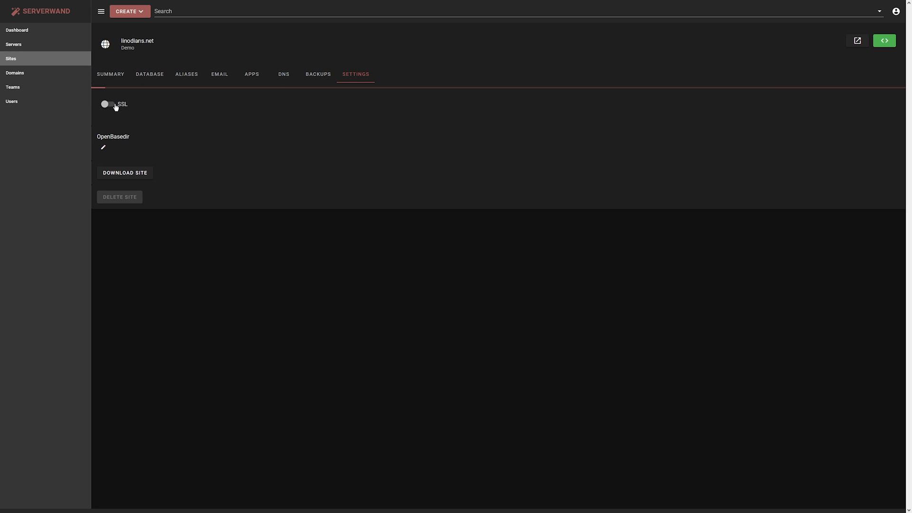
Toggle the site's SSL switch and view its empty Database section
{"action": "left_click", "coordinate": [104, 104]}
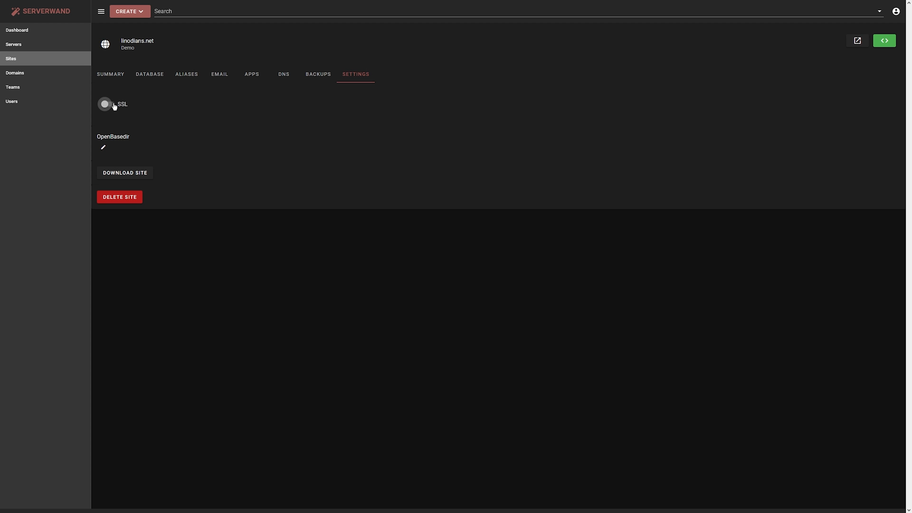
{"action": "left_click", "coordinate": [149, 74]}
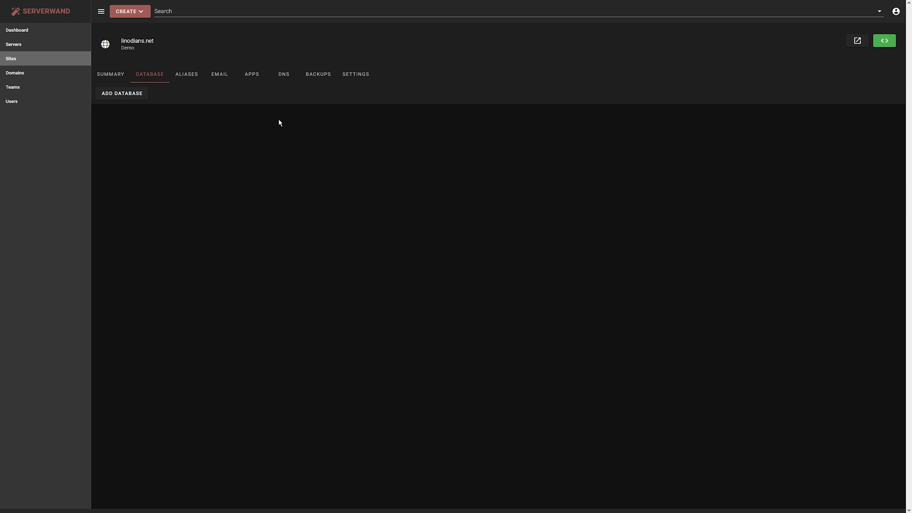
{"action": "mouse_move", "coordinate": [234, 149]}
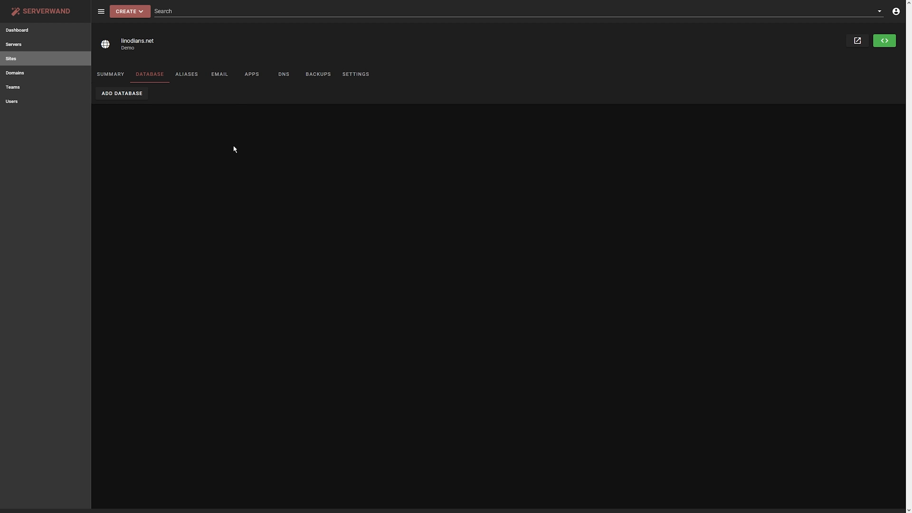
{"action": "mouse_move", "coordinate": [555, 215]}
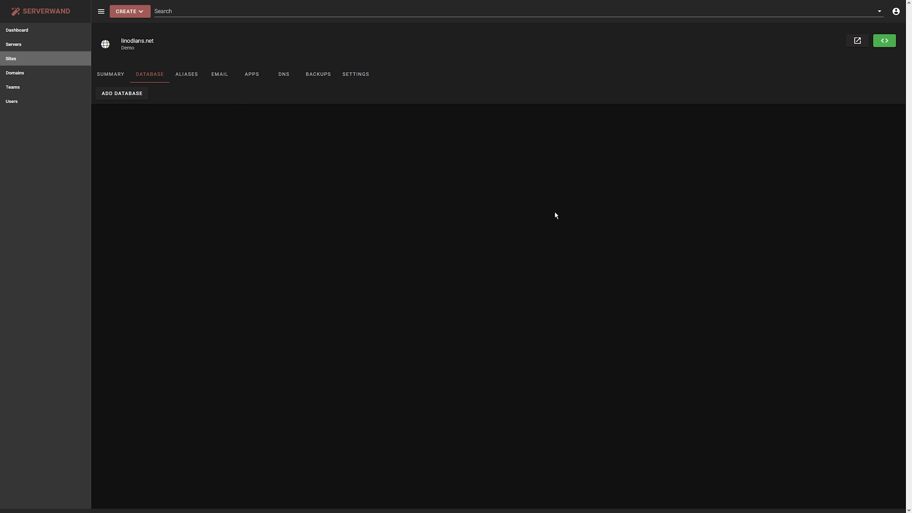
{"action": "mouse_move", "coordinate": [502, 219]}
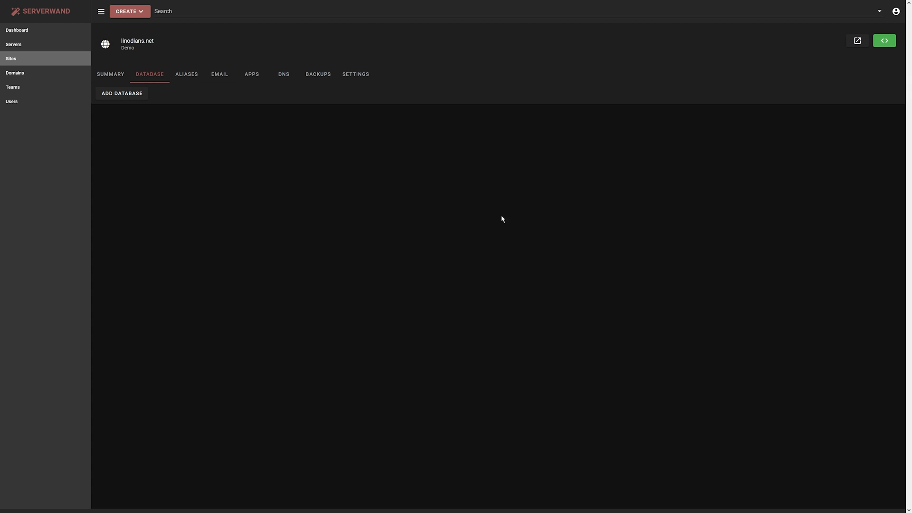